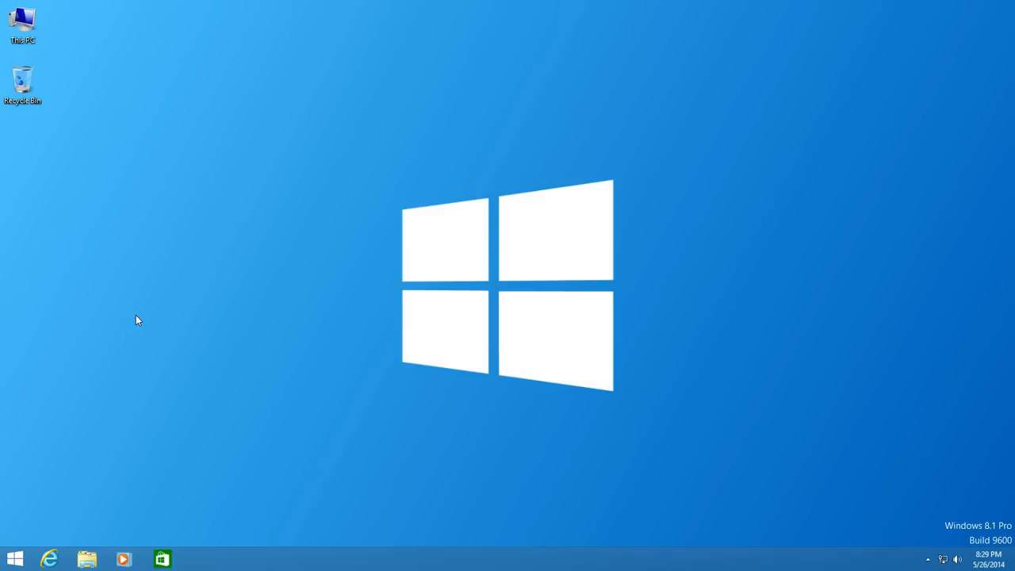
mouse_move(122, 324)
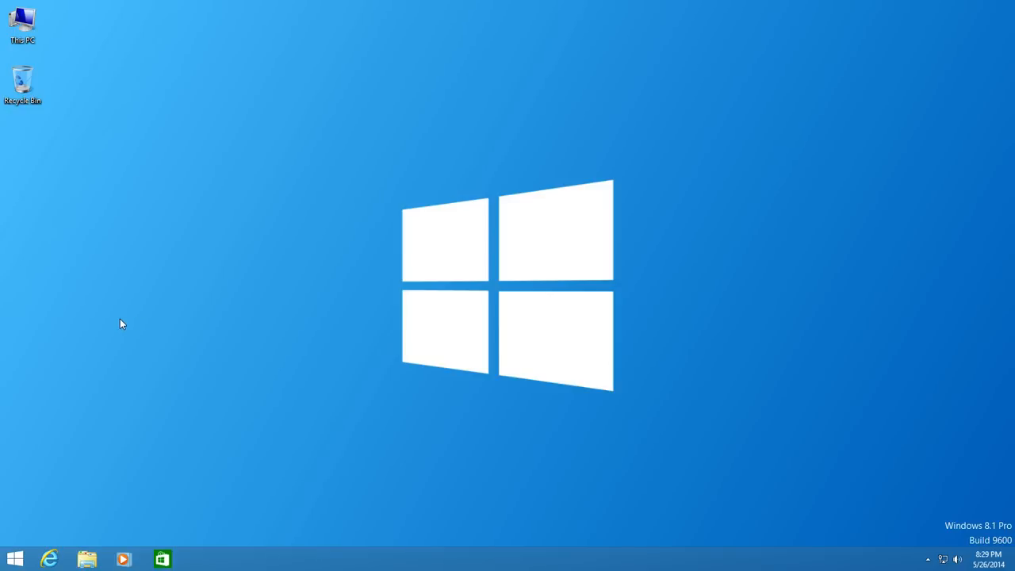
mouse_move(129, 327)
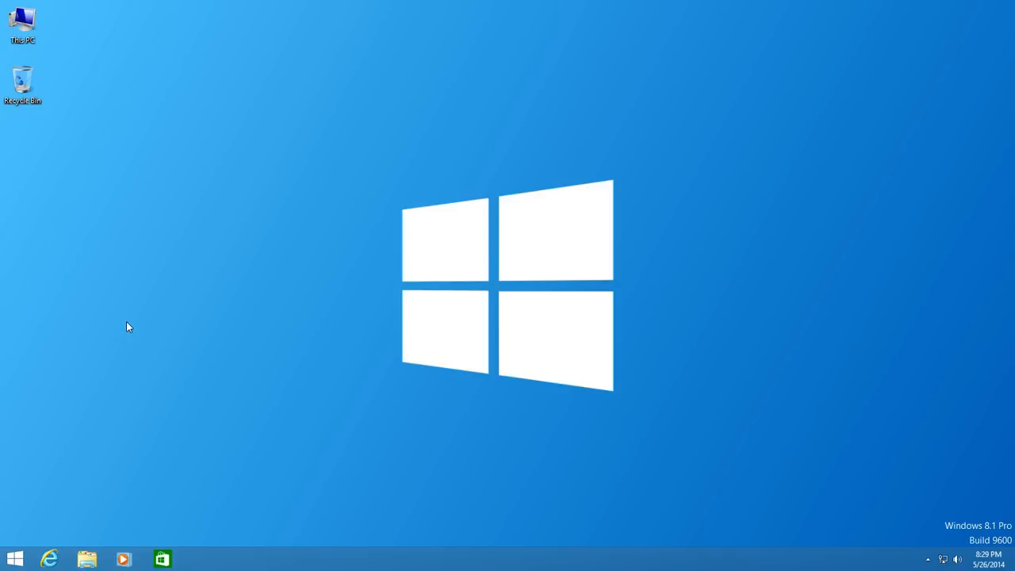
mouse_move(151, 375)
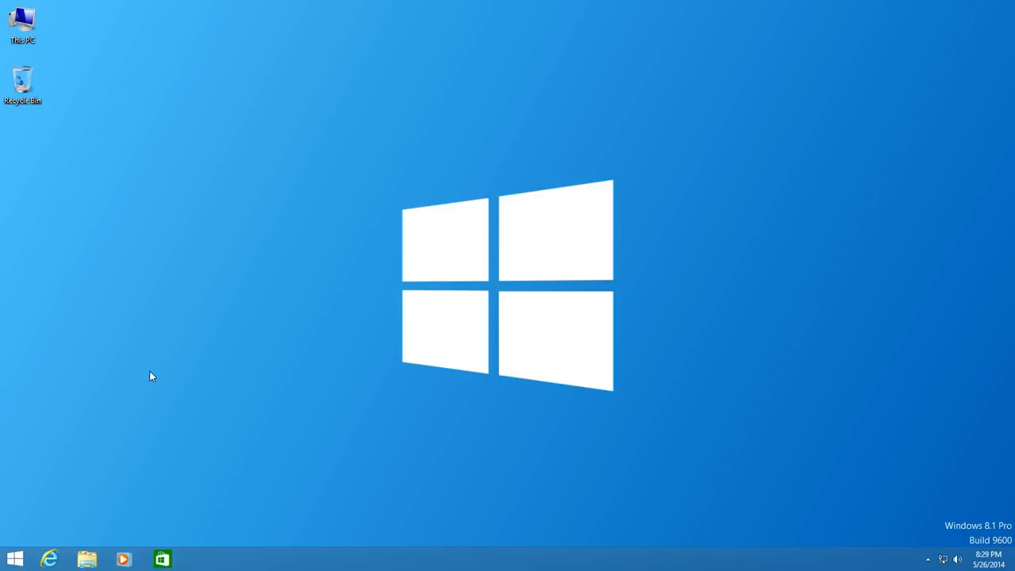
mouse_move(15, 559)
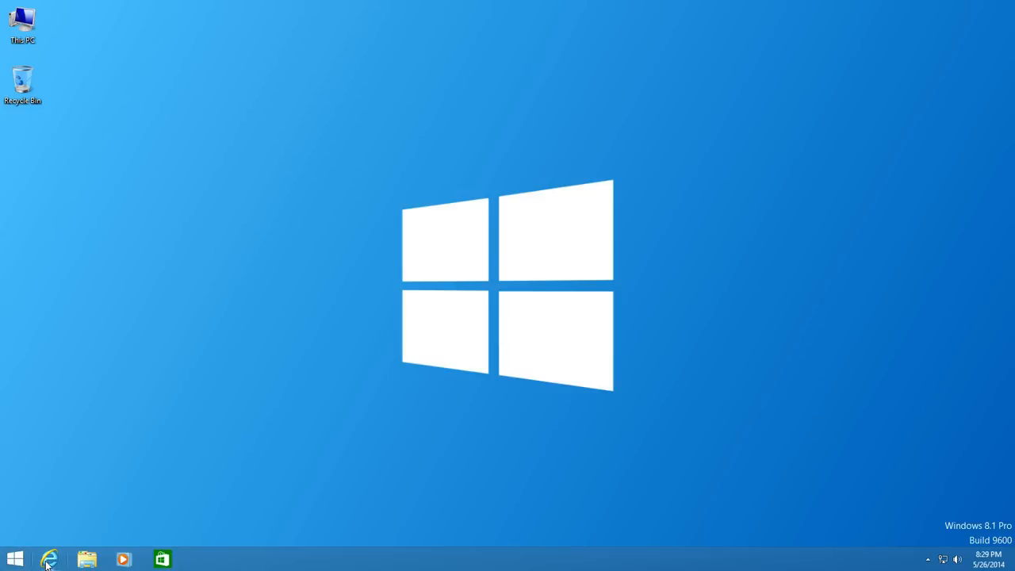
mouse_move(173, 442)
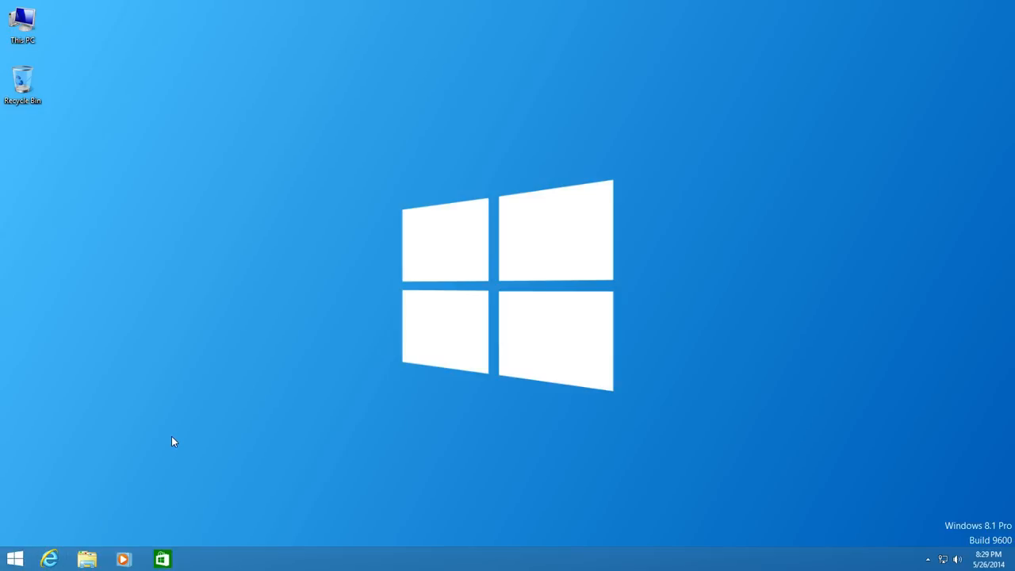
mouse_move(165, 440)
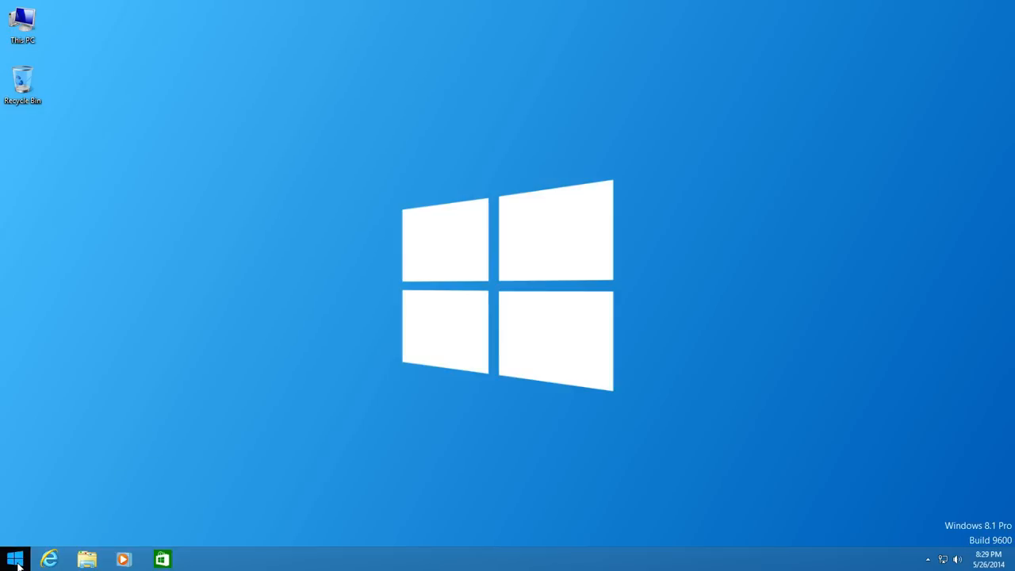
Step: Bring up the Start screen and look over the All Apps list of installed apps
left_click(15, 559)
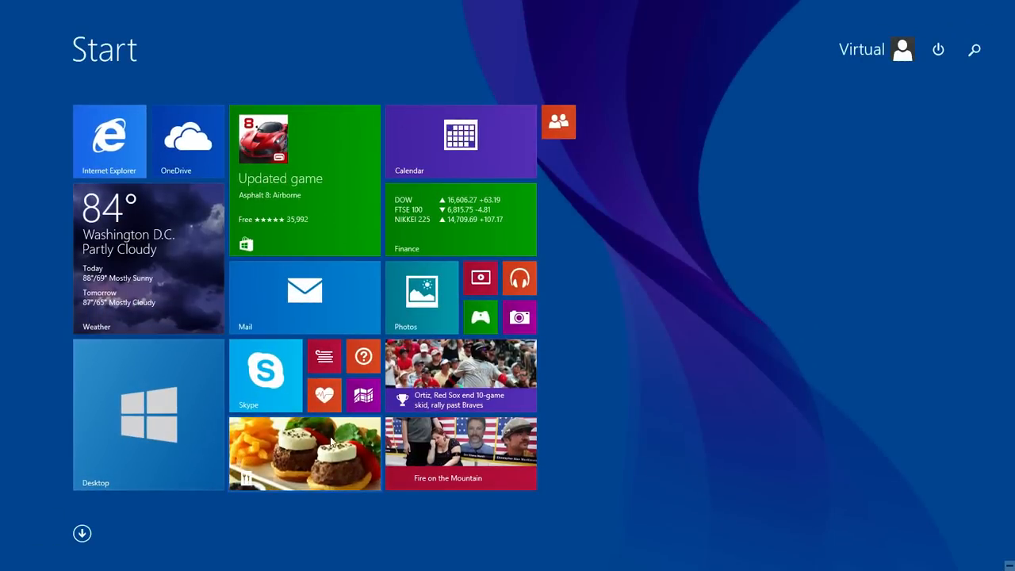
mouse_move(489, 332)
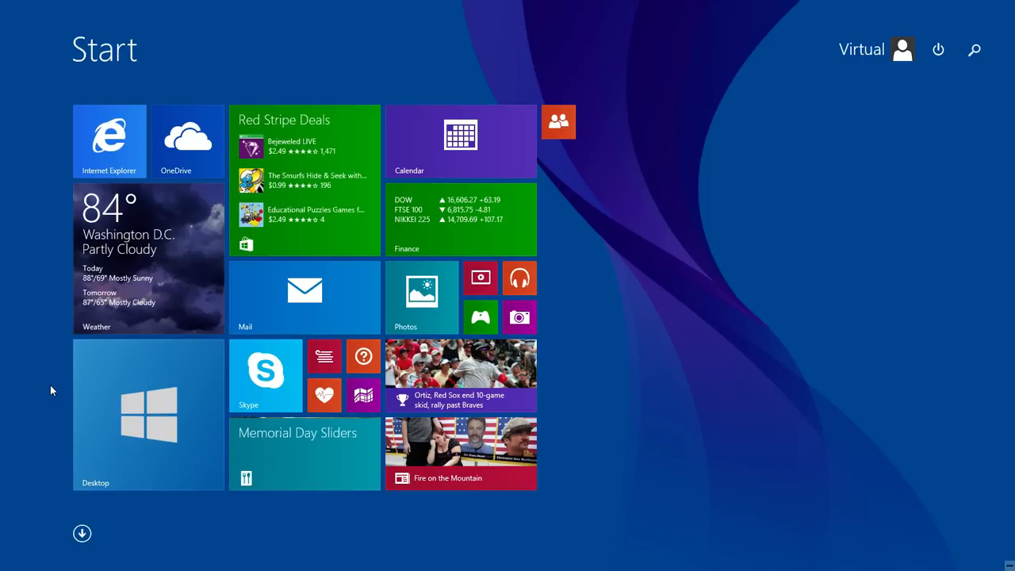
mouse_move(621, 408)
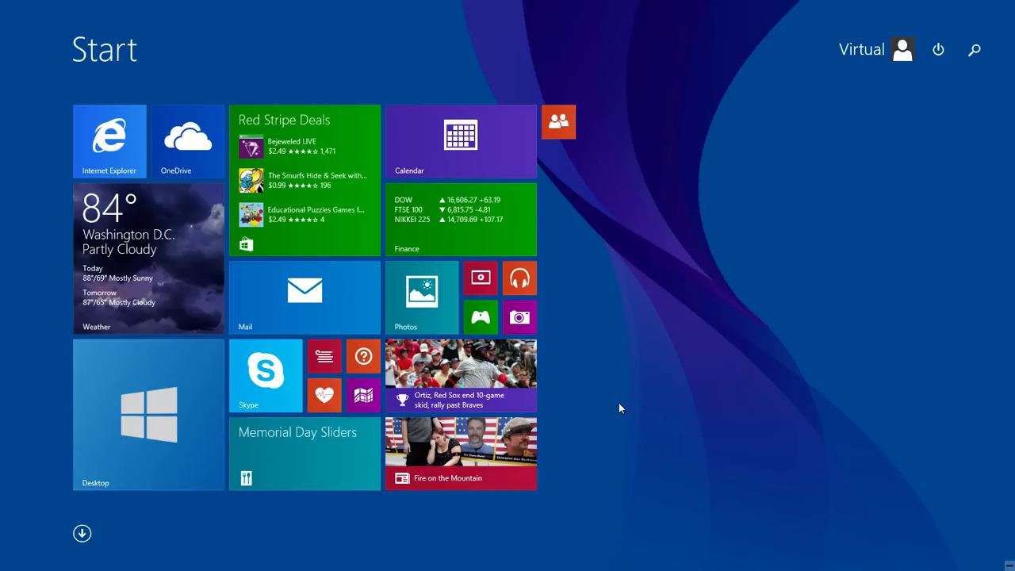
mouse_move(98, 534)
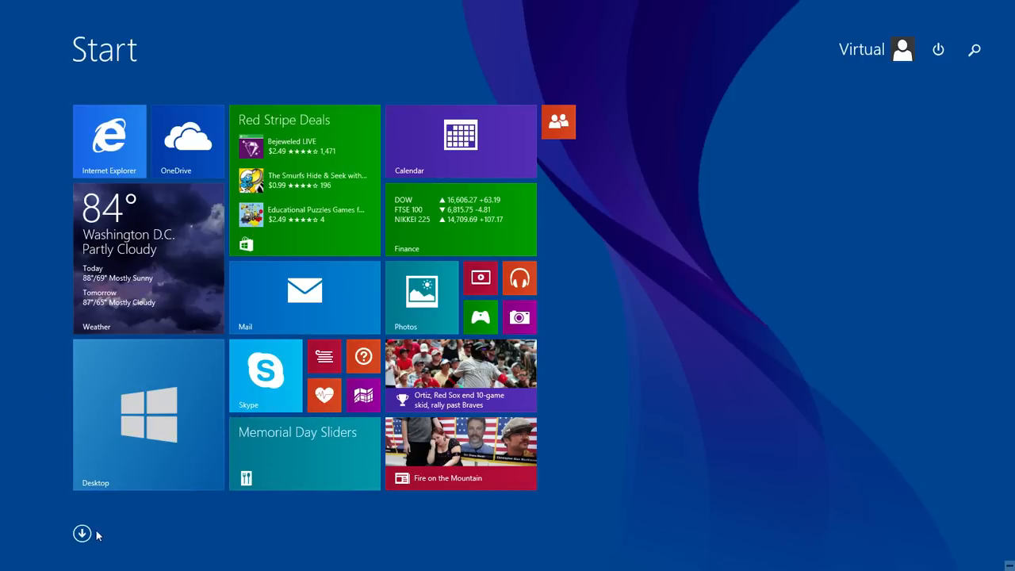
left_click(81, 532)
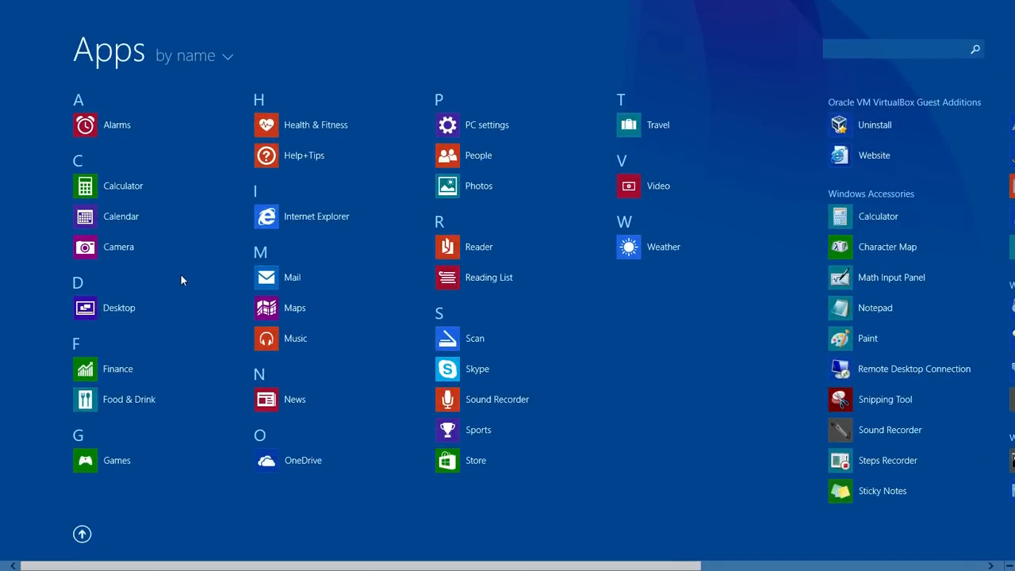
mouse_move(348, 373)
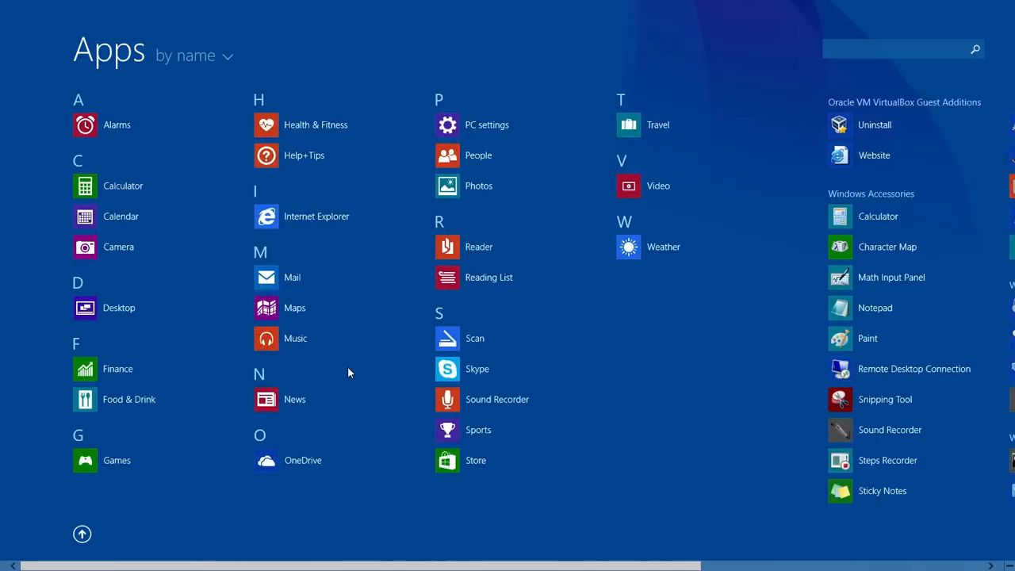
mouse_move(333, 409)
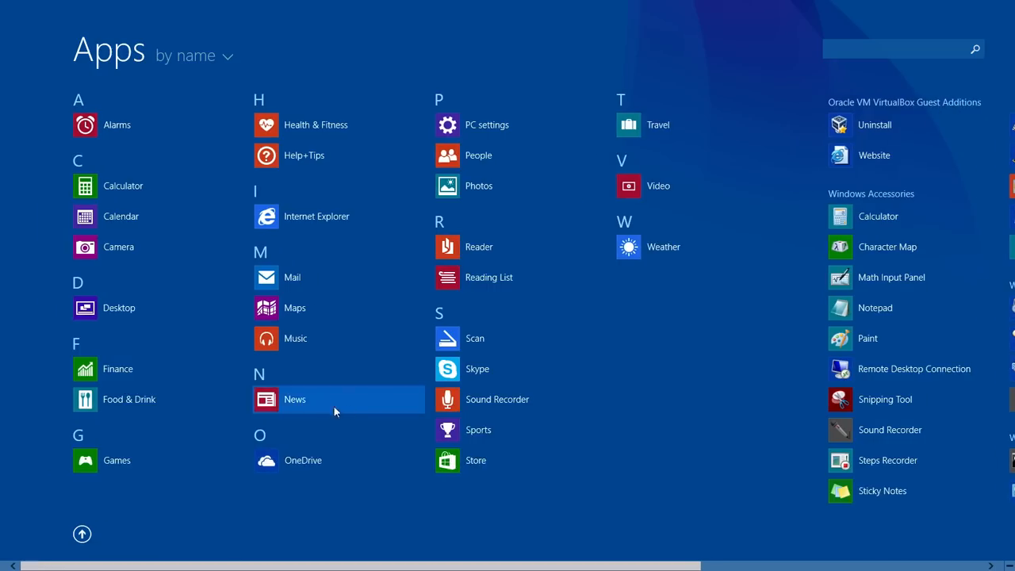
mouse_move(700, 299)
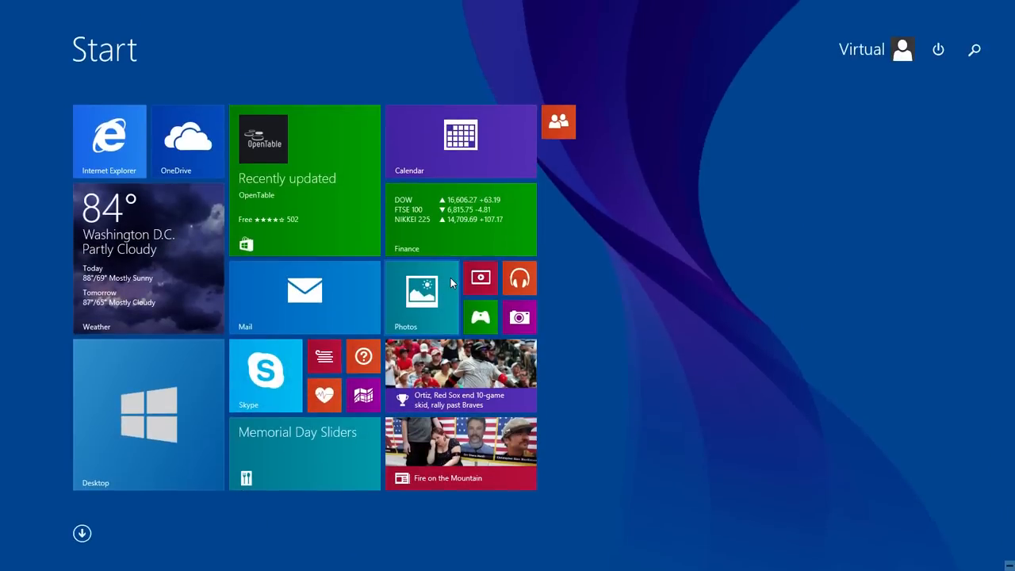
mouse_move(644, 270)
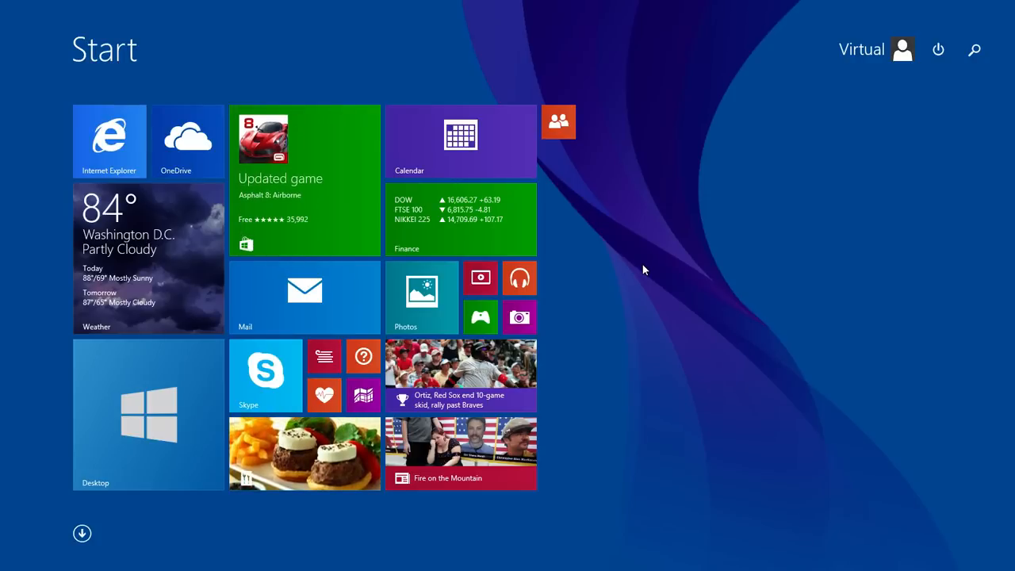
mouse_move(621, 212)
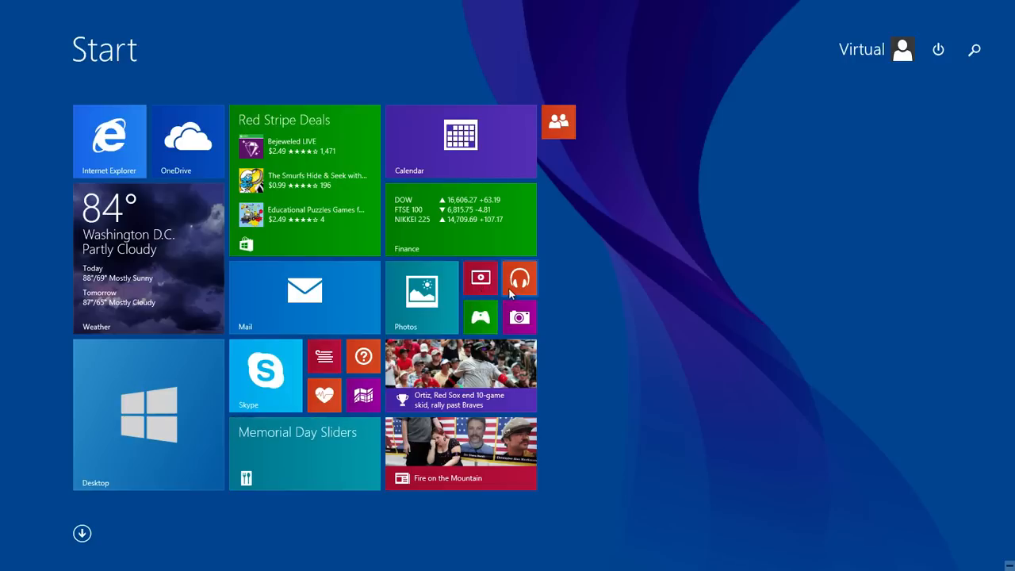
mouse_move(519, 278)
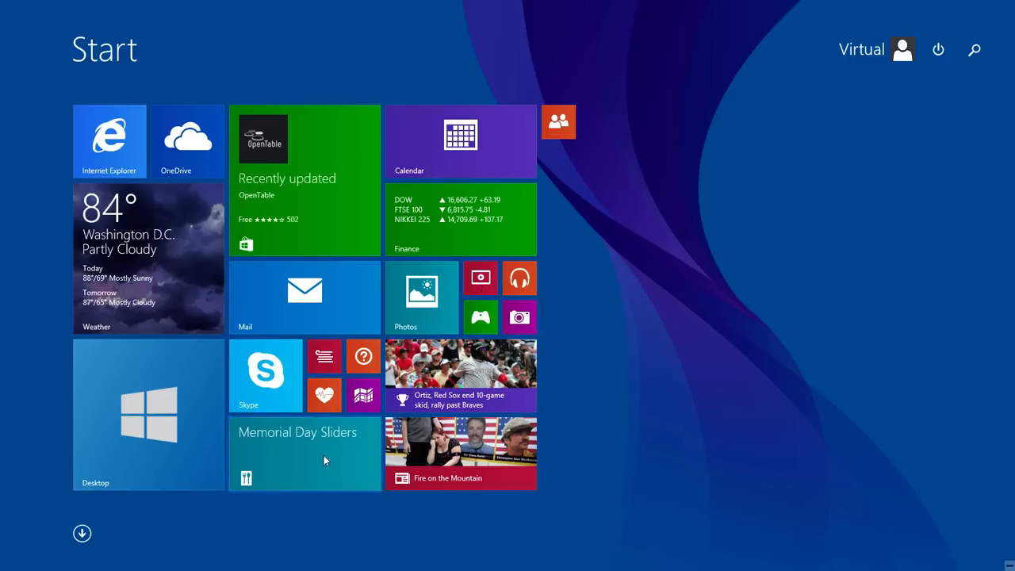
mouse_move(372, 336)
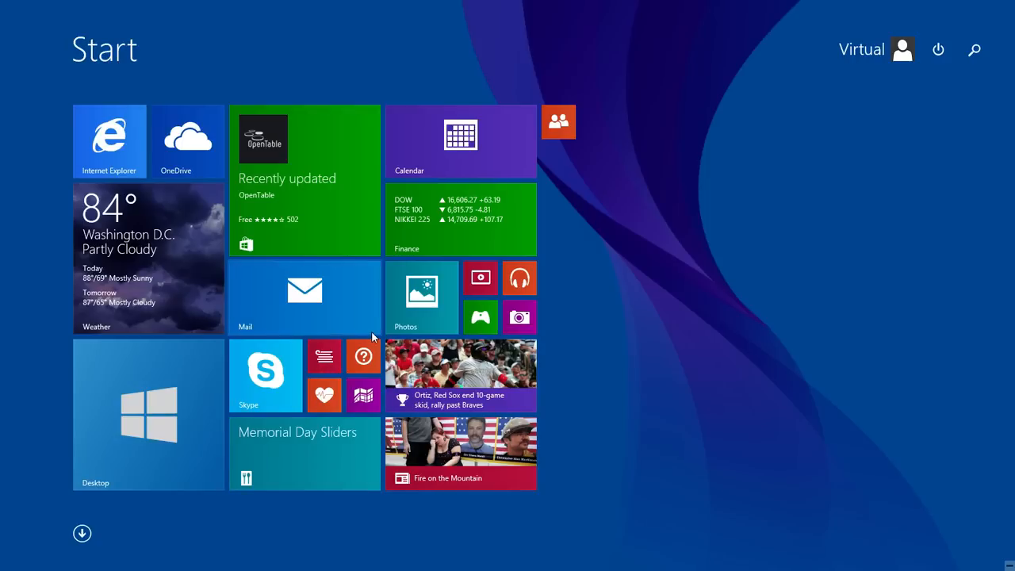
mouse_move(629, 395)
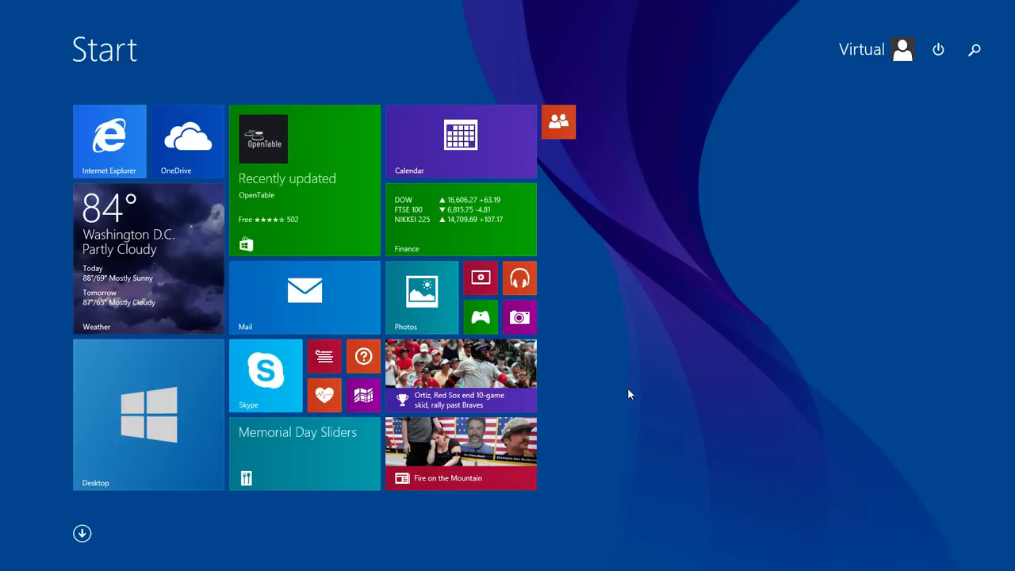
mouse_move(567, 429)
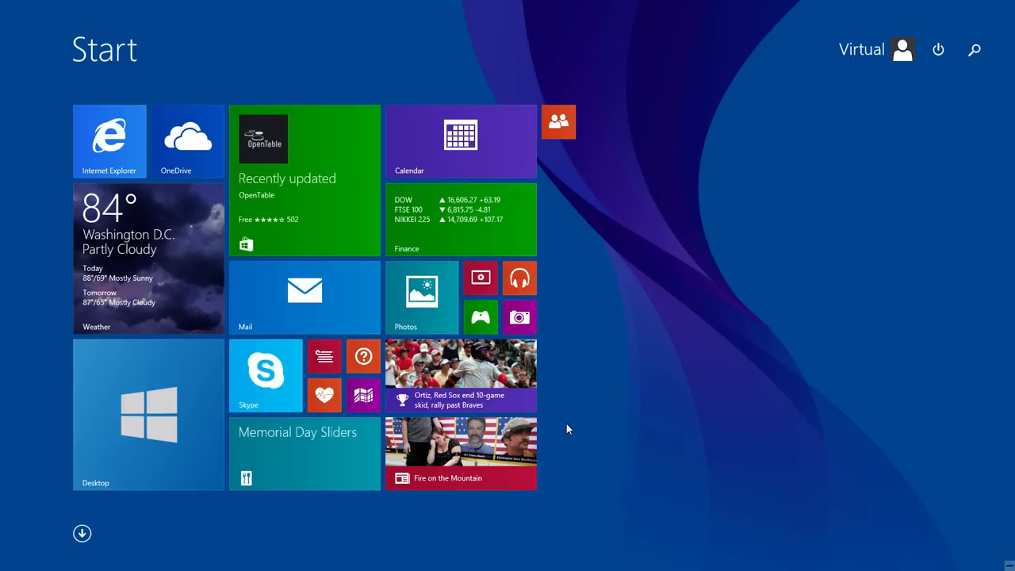
mouse_move(578, 405)
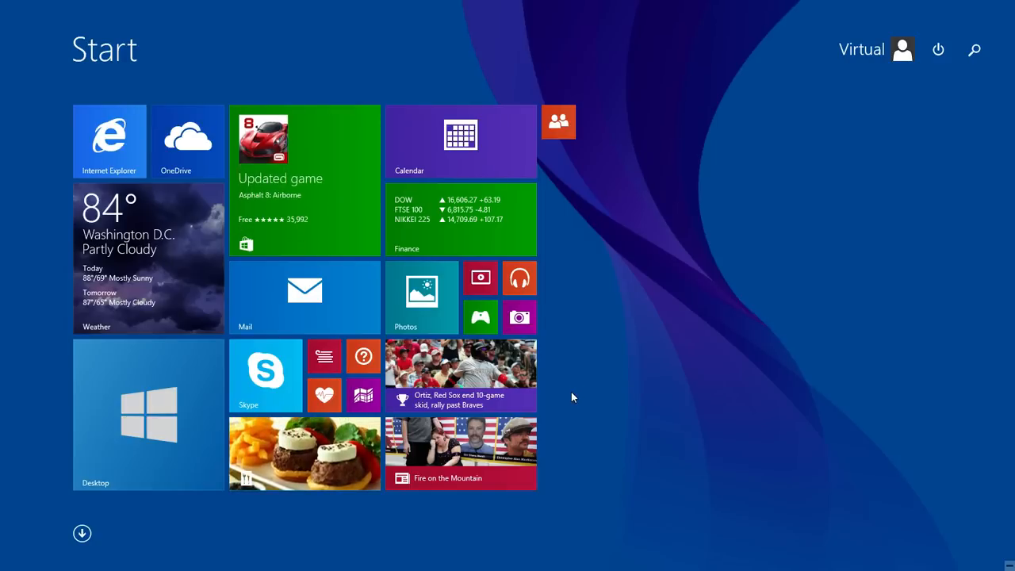
mouse_move(582, 405)
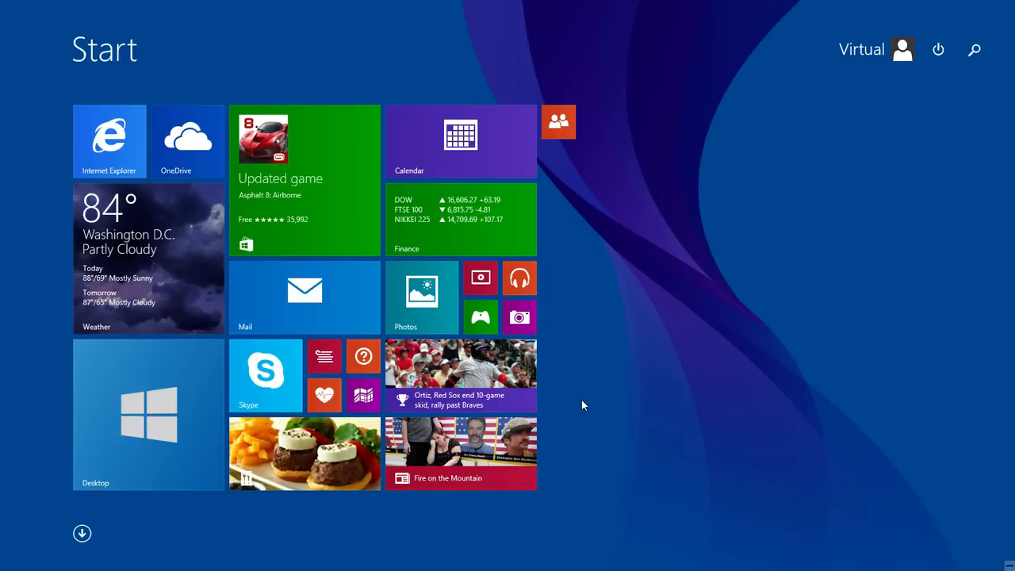
mouse_move(577, 402)
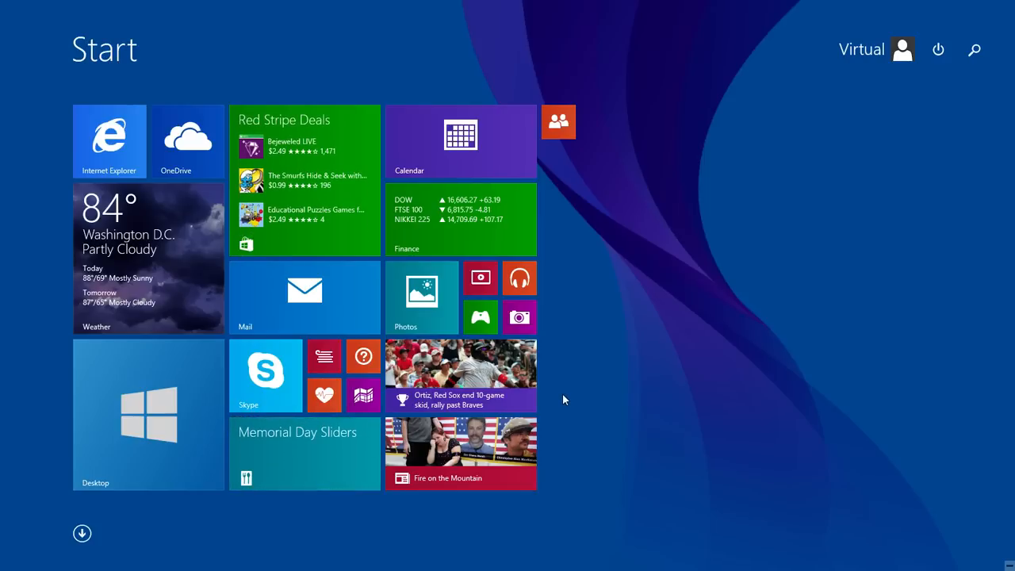
mouse_move(557, 405)
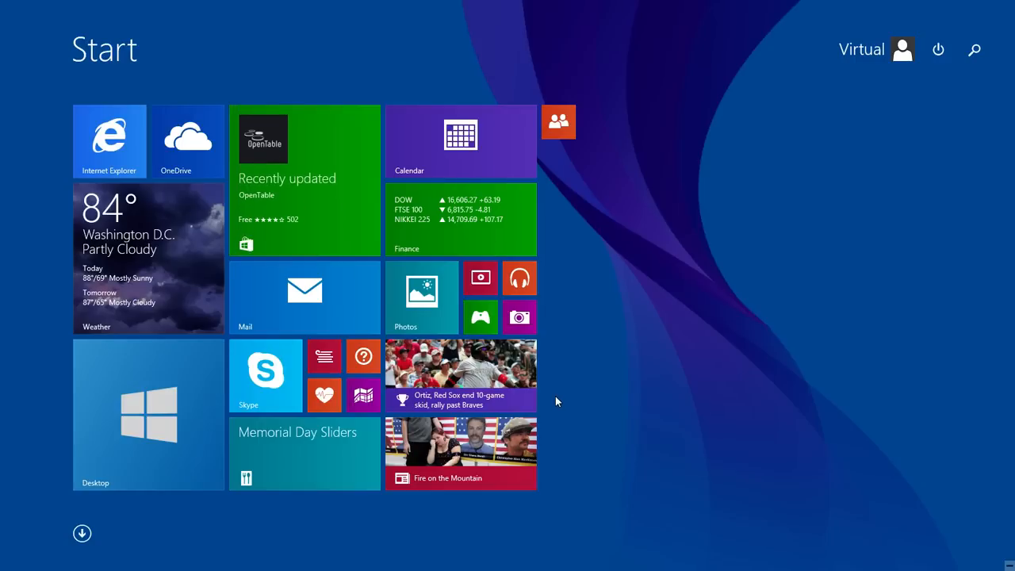
mouse_move(559, 216)
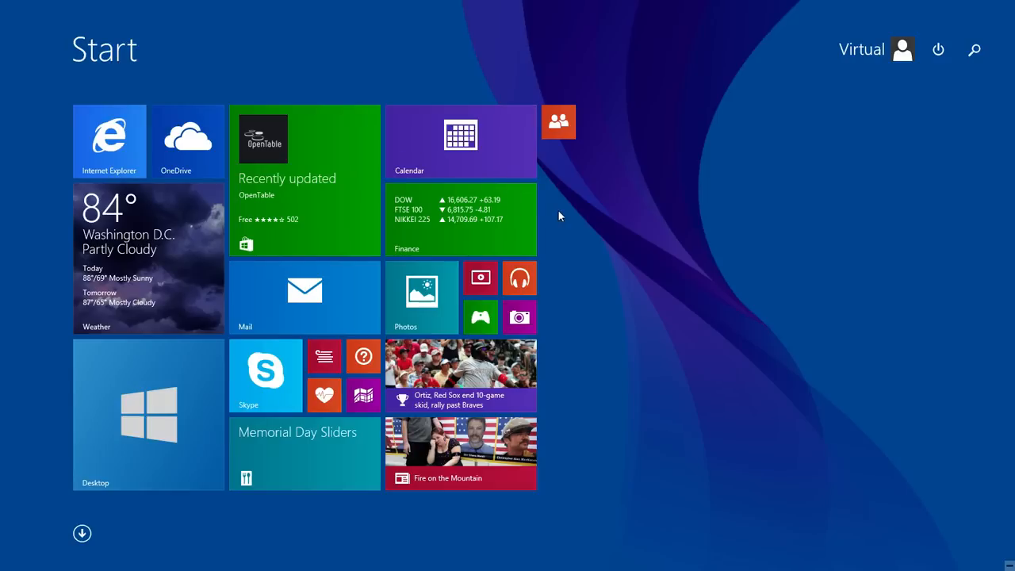
mouse_move(605, 202)
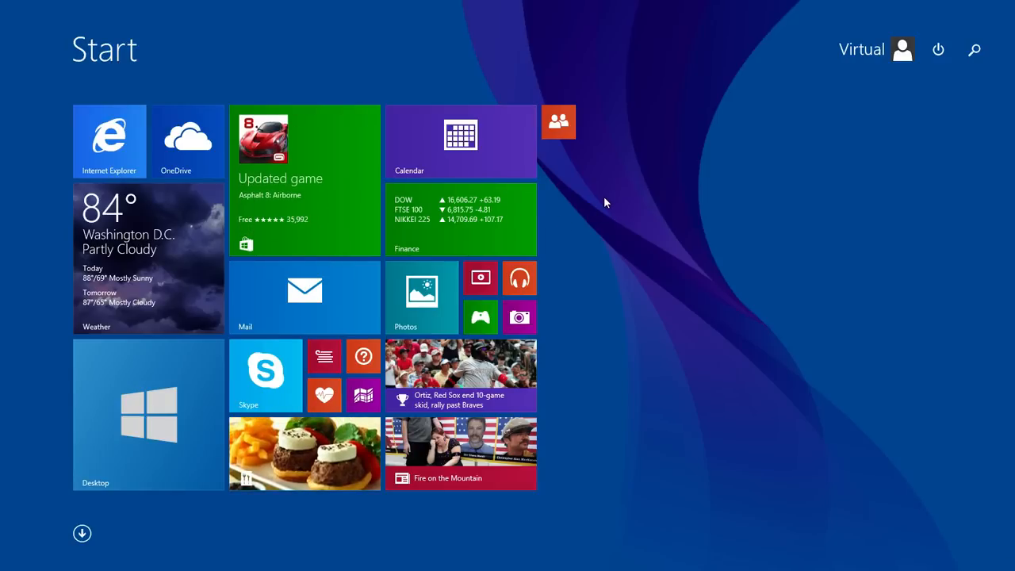
mouse_move(459, 279)
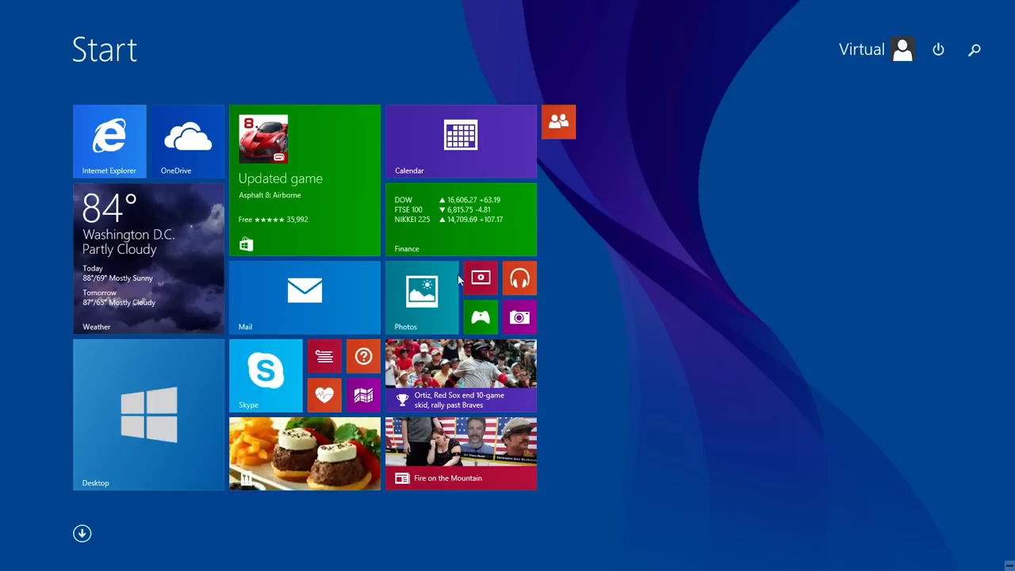
left_click(147, 414)
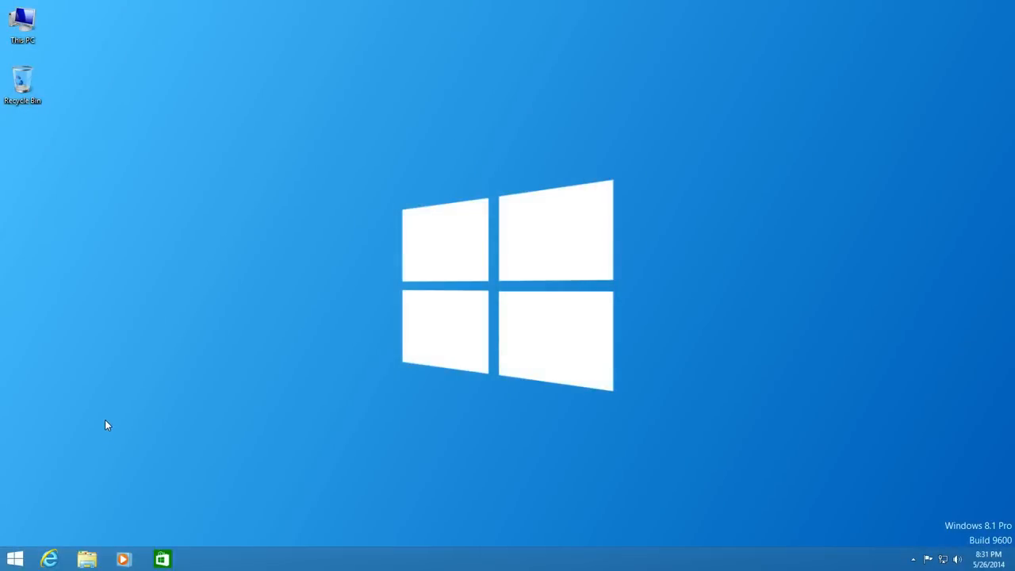
mouse_move(100, 423)
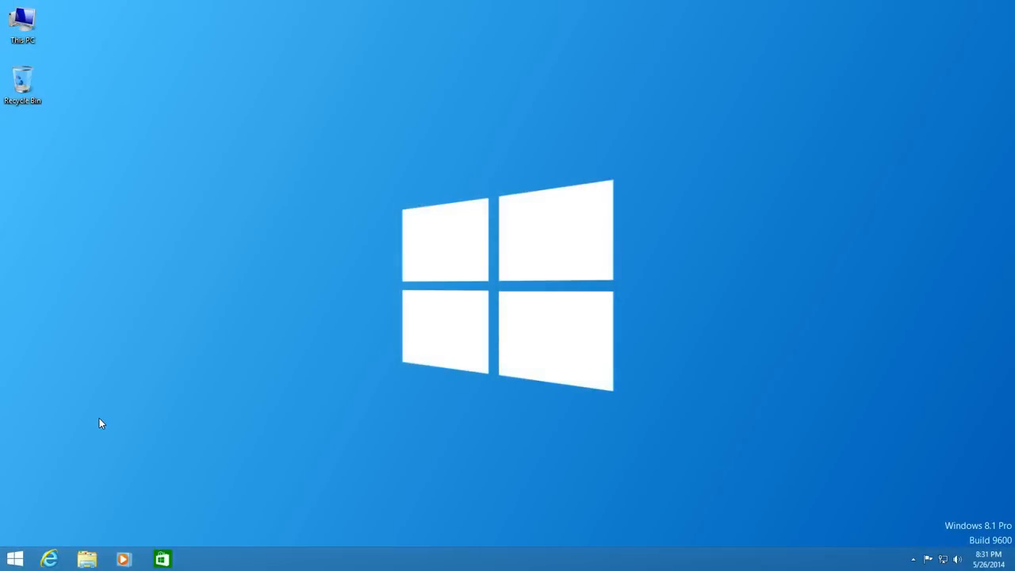
mouse_move(100, 416)
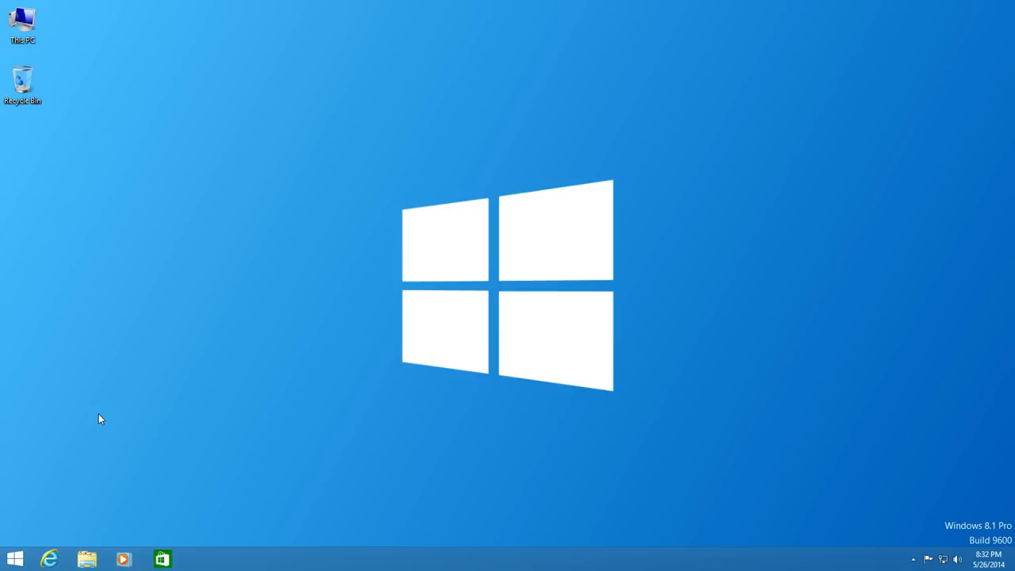
mouse_move(100, 440)
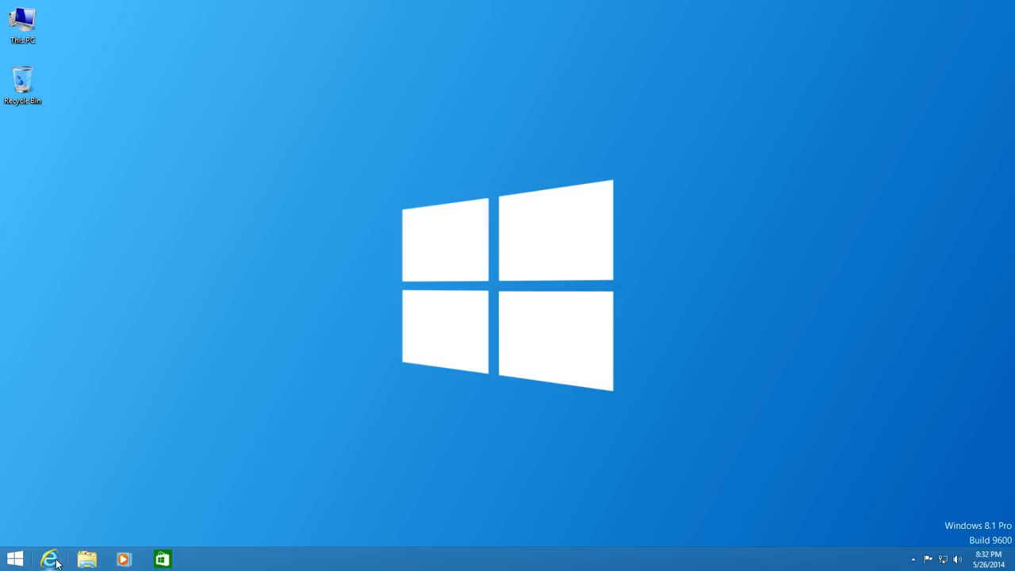
mouse_move(50, 558)
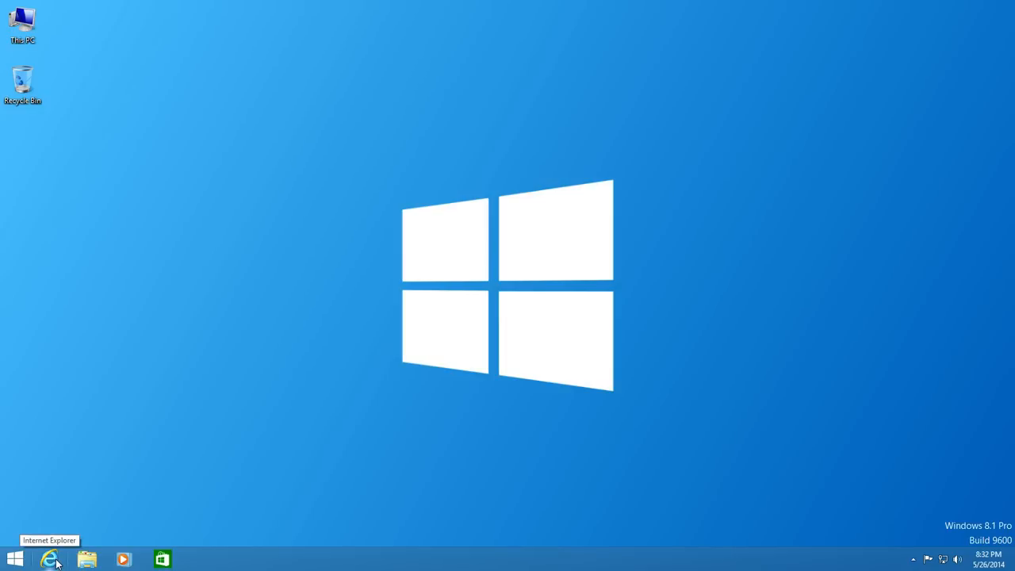
Step: Visit classicshell.net in Internet Explorer and download the ClassicShellSetup_4_1_0.exe installer
left_click(50, 559)
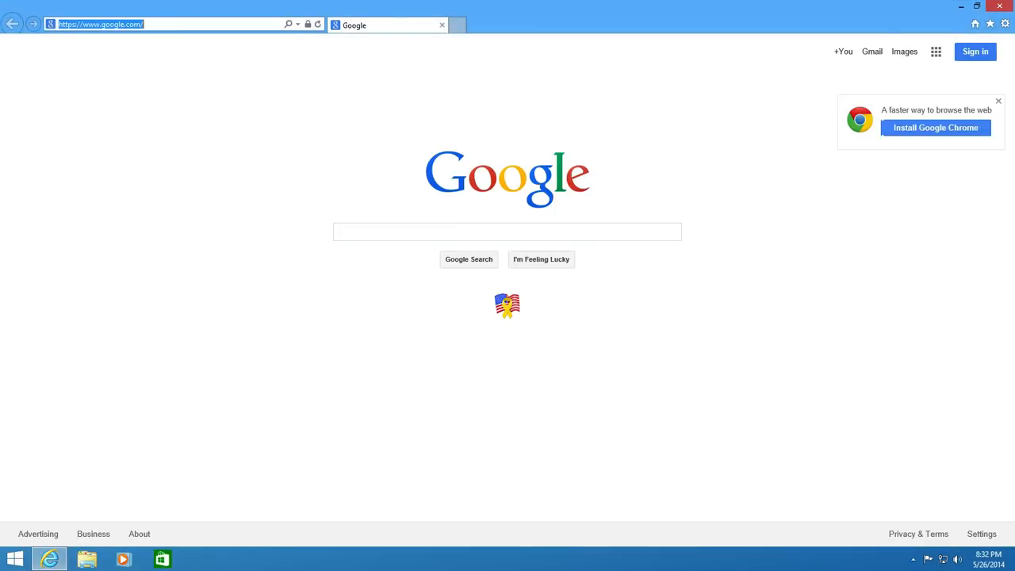
type("classicshell.net/")
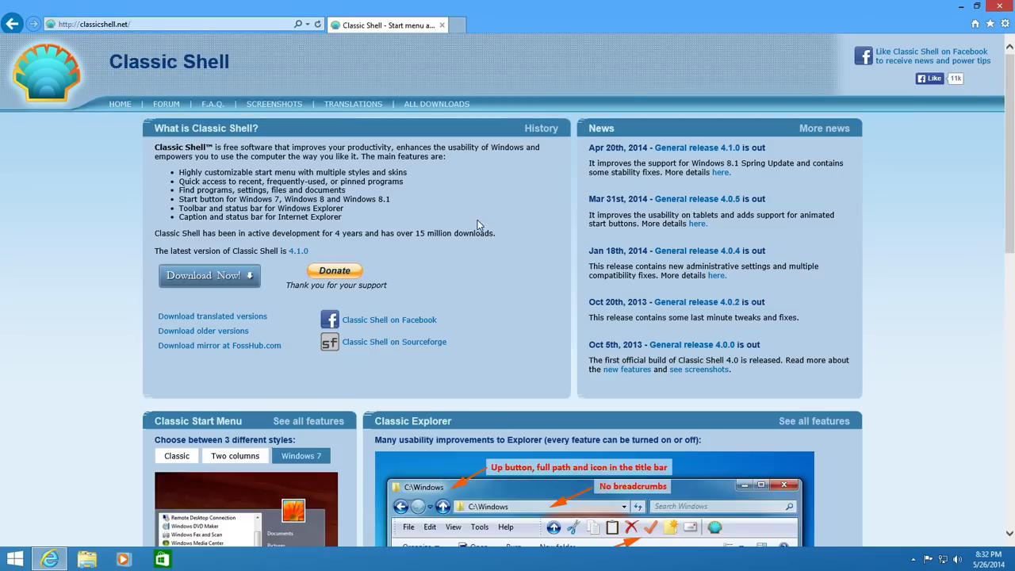
scroll("down", 3)
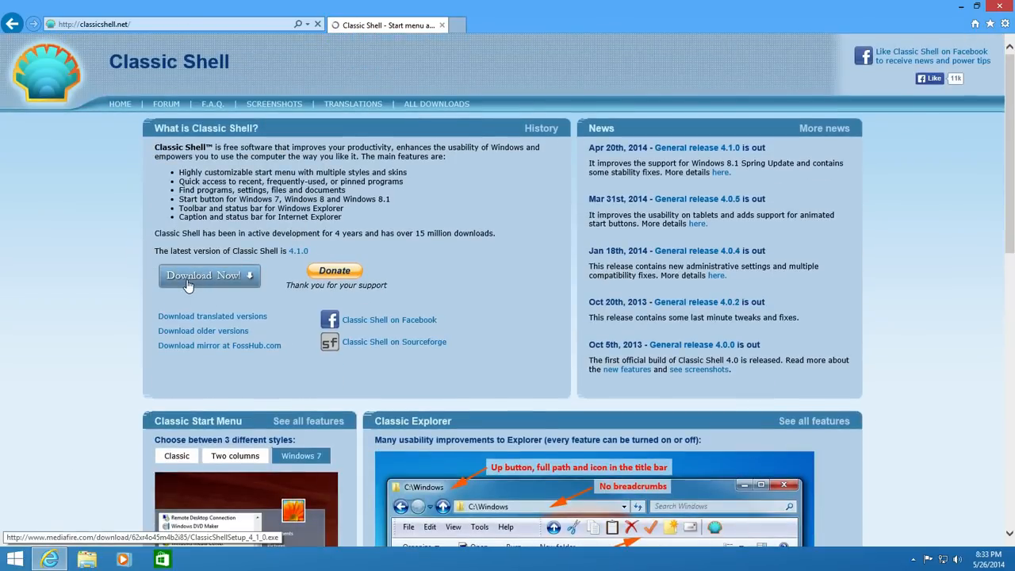
left_click(203, 275)
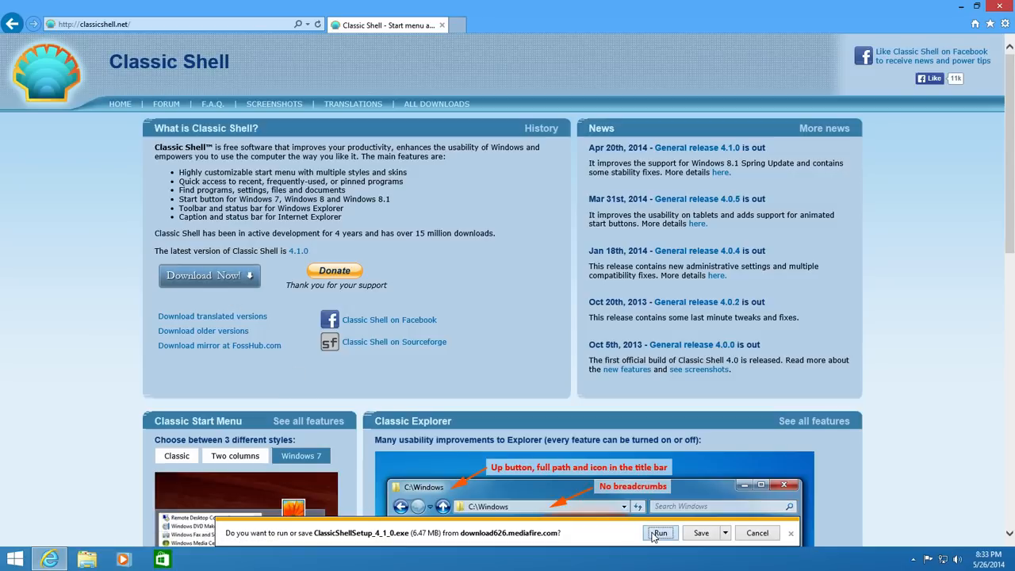
Step: Run the Classic Shell installer, accept the license terms, and continue to Custom Setup
left_click(660, 532)
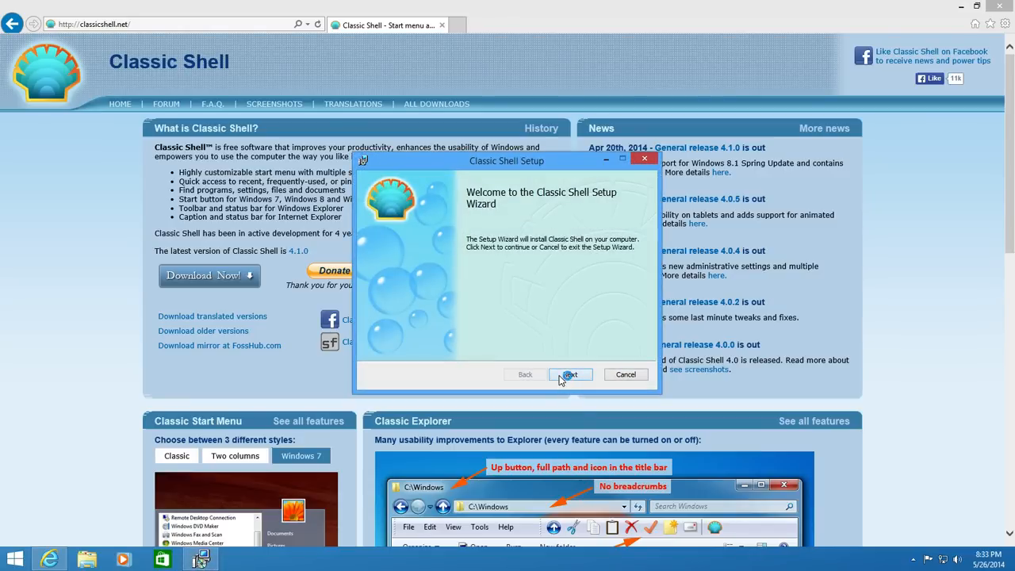
left_click(570, 374)
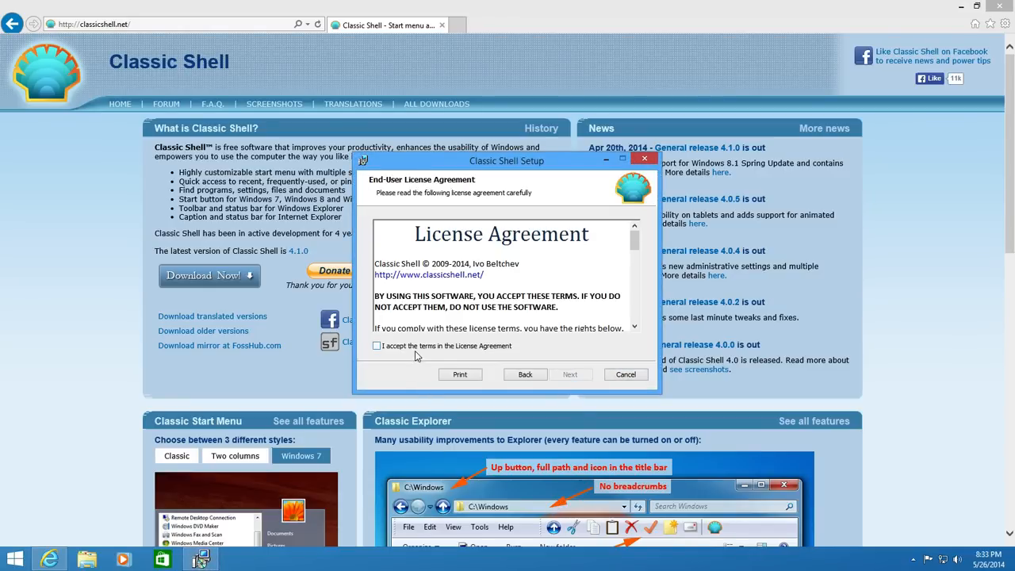
scroll("down", 3)
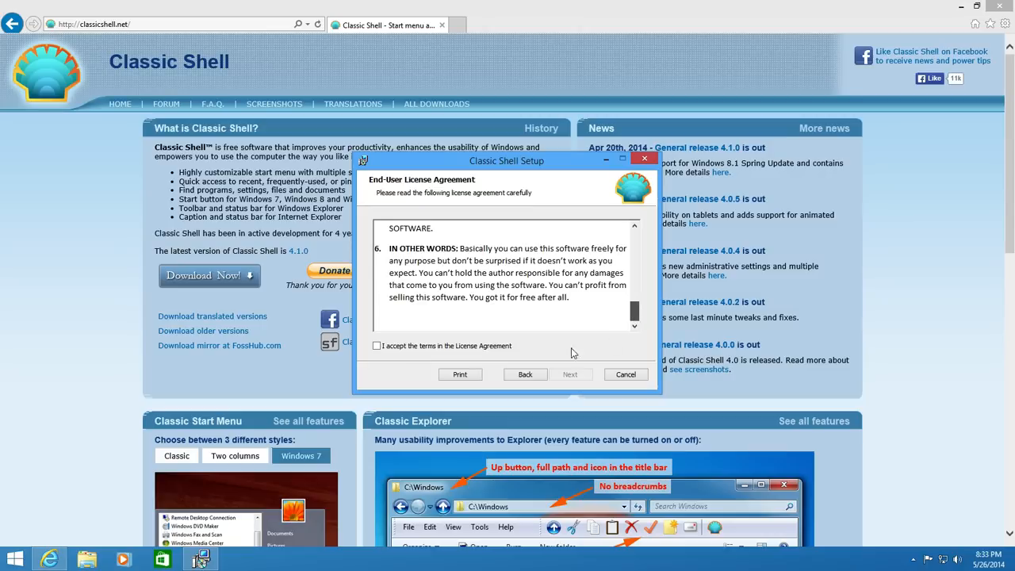
left_click(377, 345)
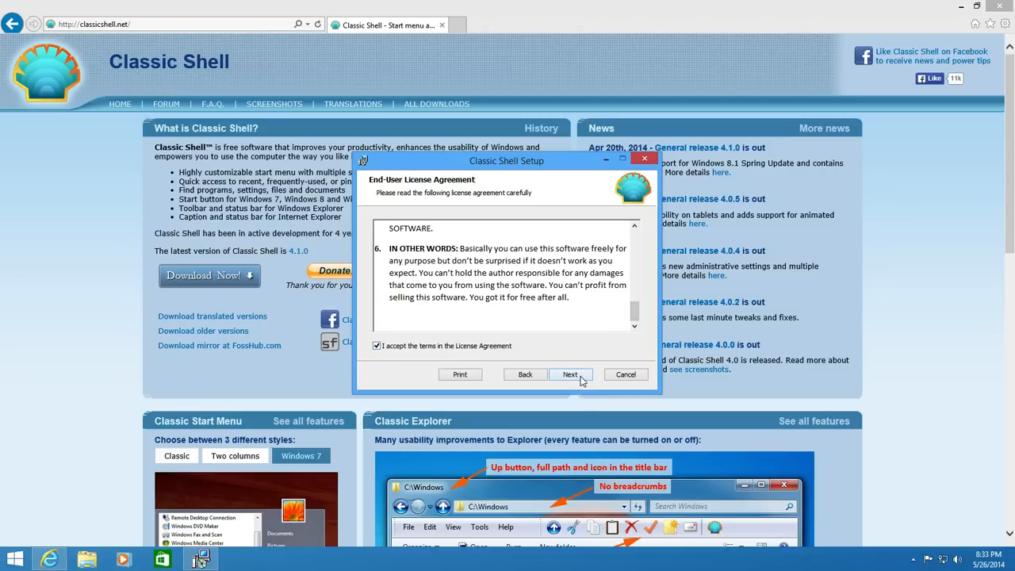
left_click(569, 374)
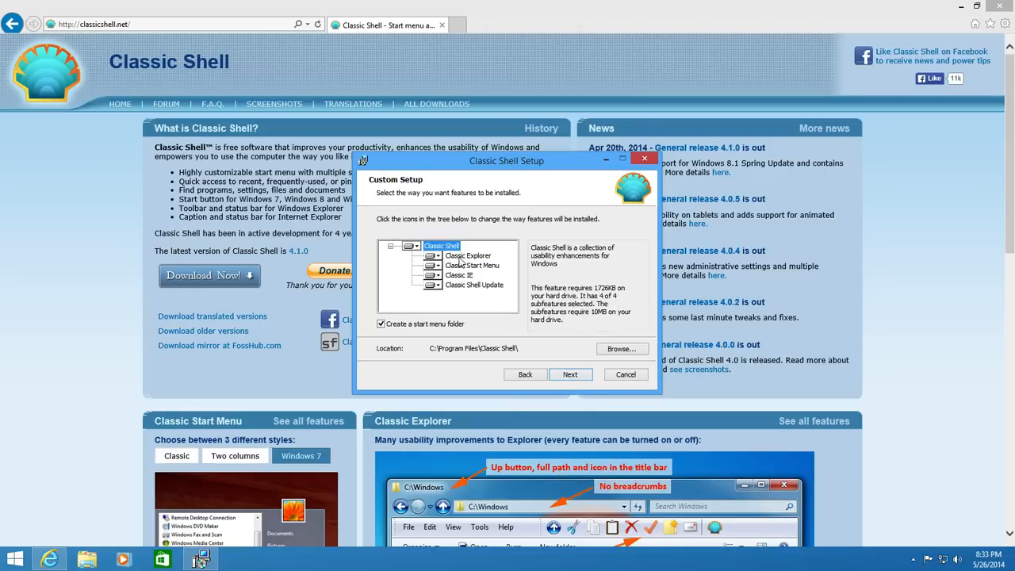
Step: Make Classic Explorer and Classic IE unavailable, then continue to the ready-to-install page
left_click(433, 255)
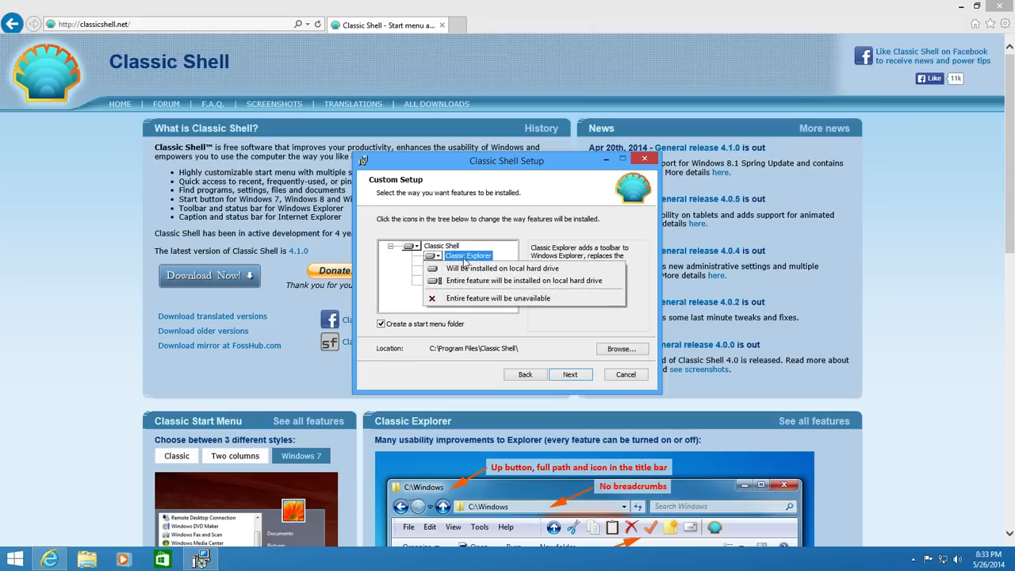
mouse_move(465, 264)
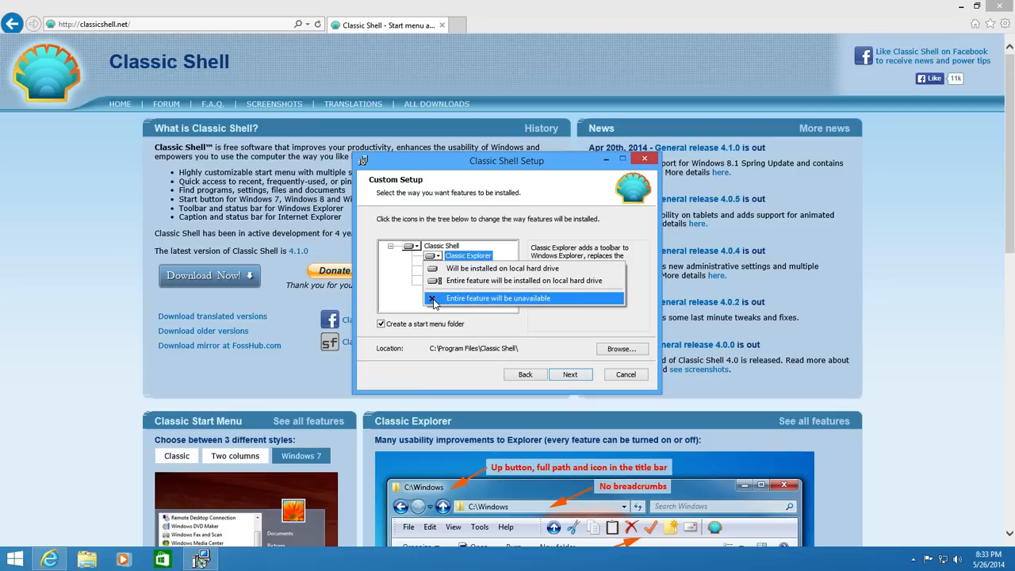
left_click(497, 298)
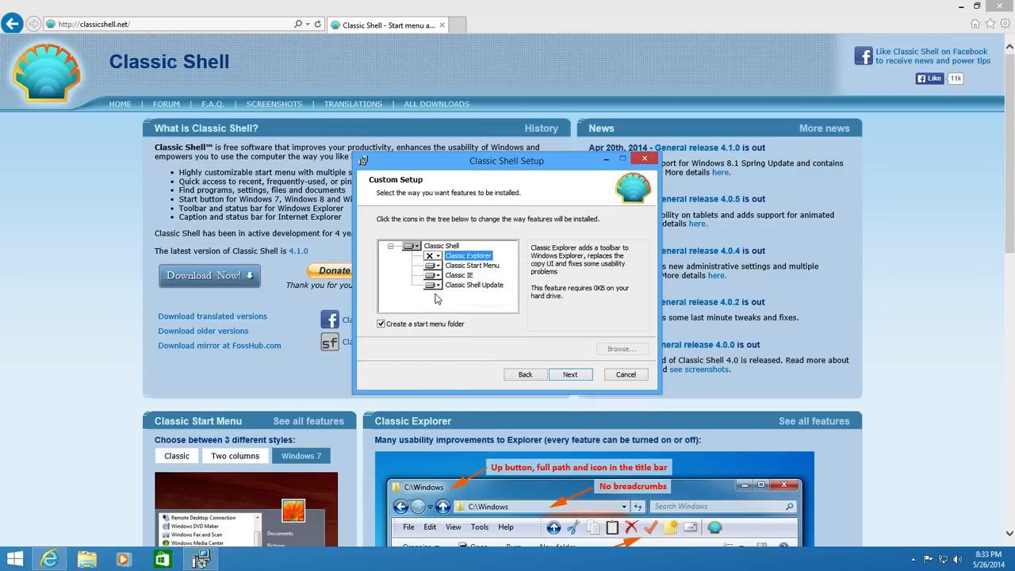
left_click(432, 275)
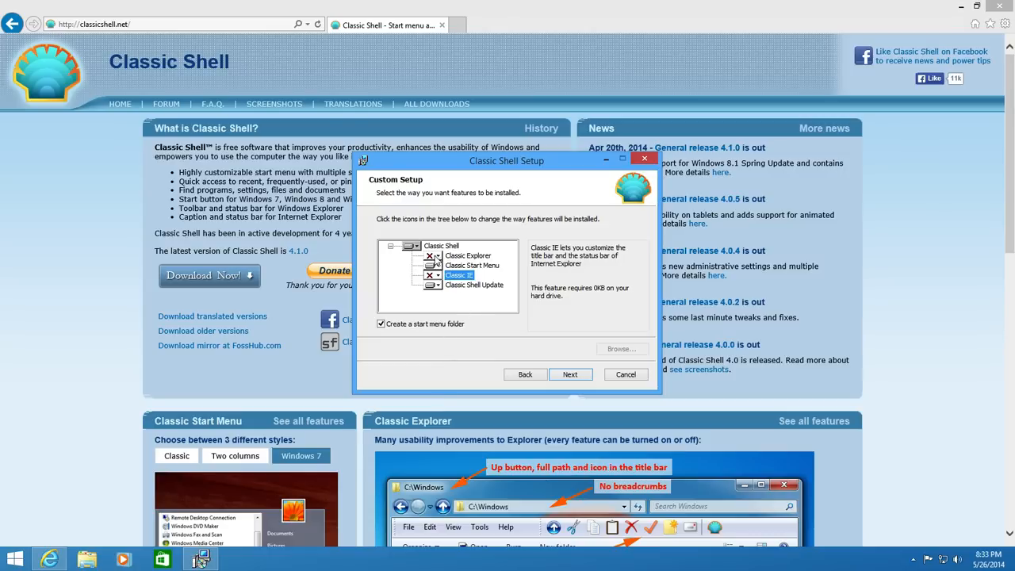
left_click(569, 374)
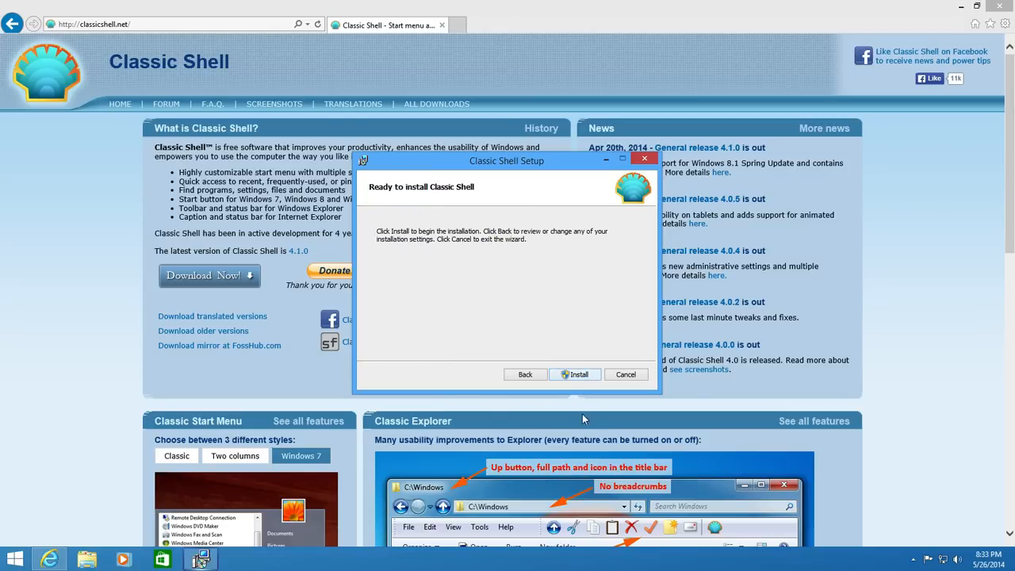
Step: Start the Classic Shell installation and approve the User Account Control request
left_click(575, 374)
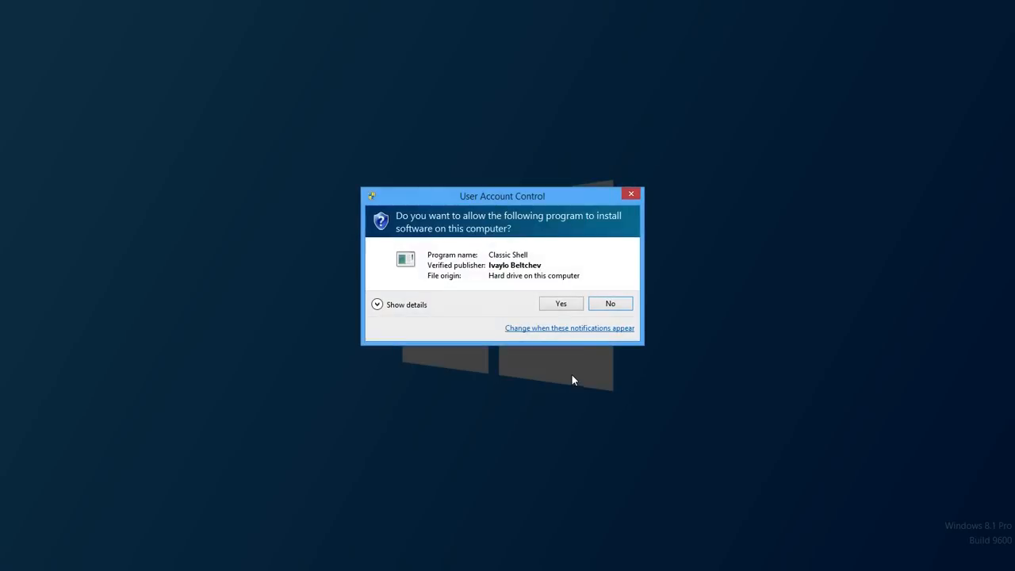
left_click(560, 303)
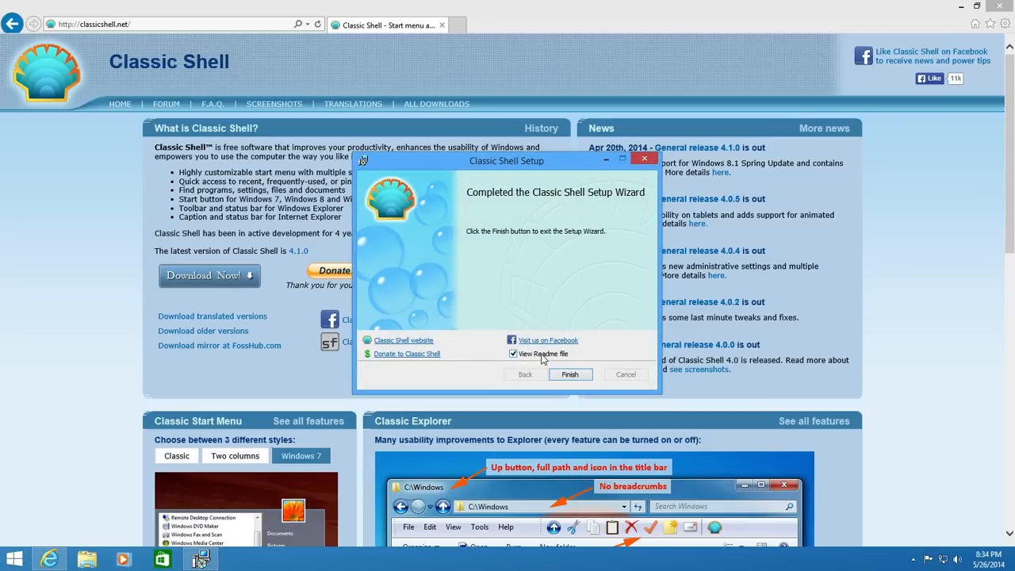
mouse_move(517, 363)
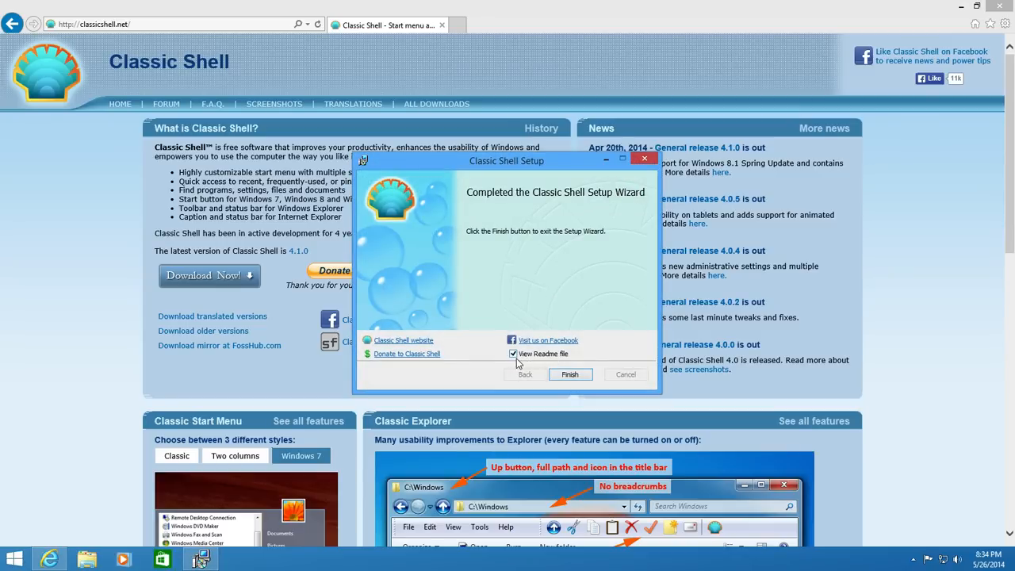
Step: Untick 'View Readme file' and finish the setup wizard
left_click(513, 354)
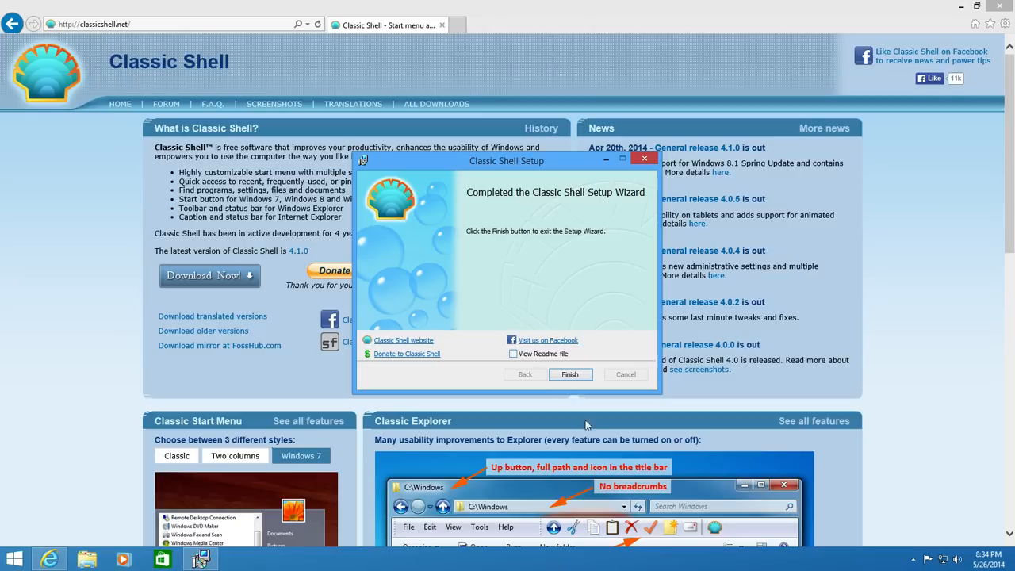
left_click(569, 374)
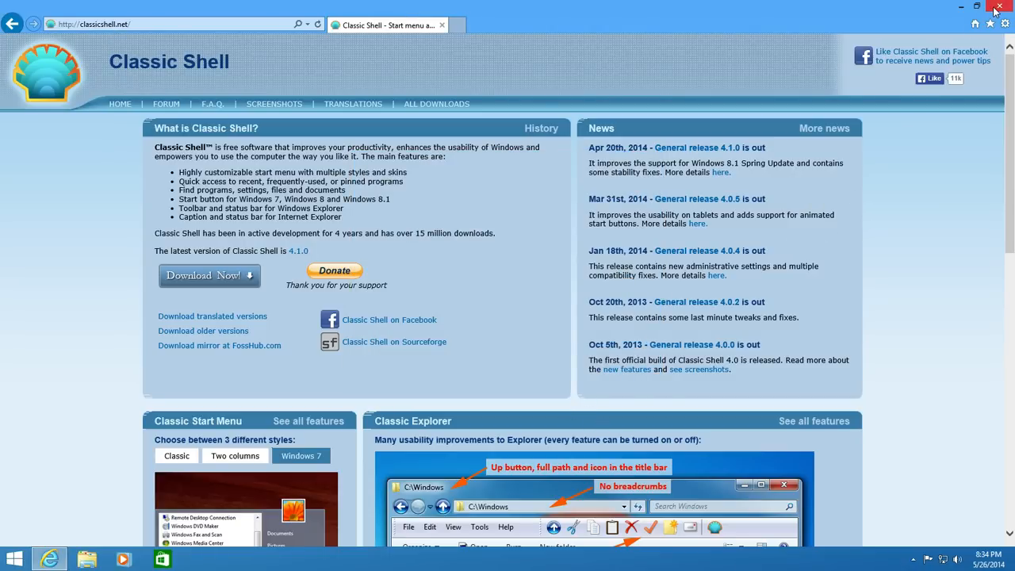
Step: Close Internet Explorer and accept the Windows 7 style Start menu settings
left_click(998, 7)
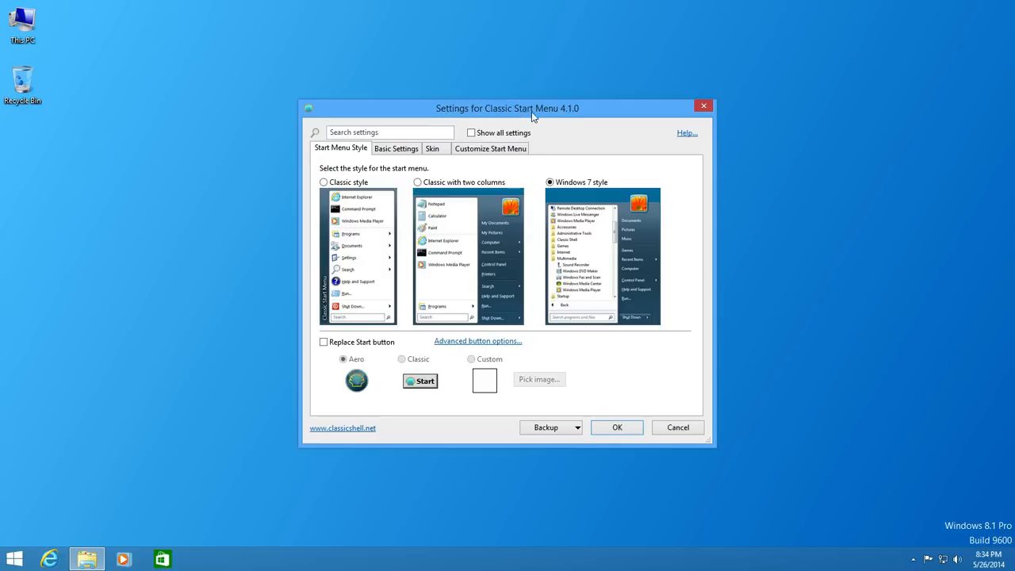
mouse_move(570, 117)
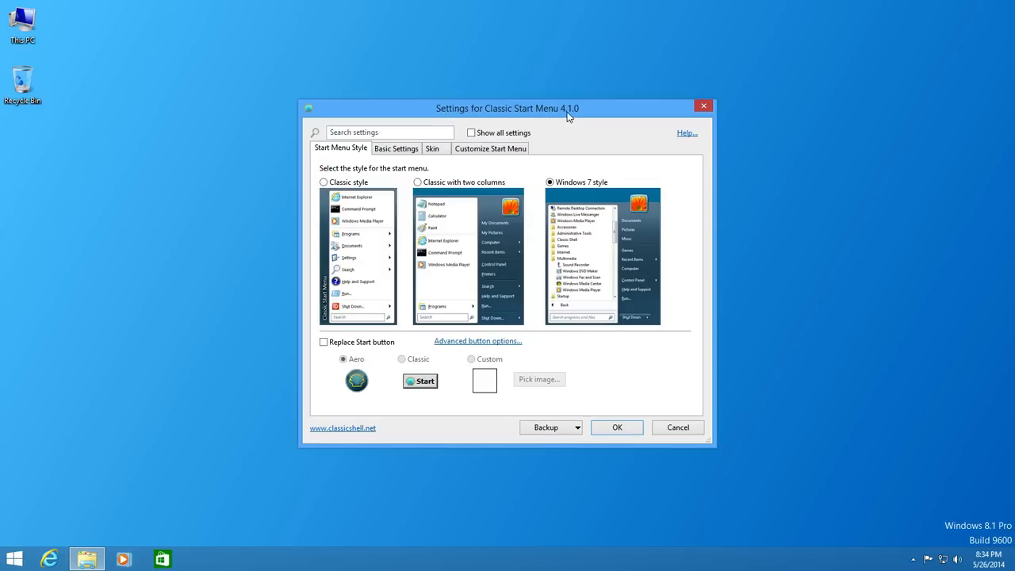
mouse_move(426, 172)
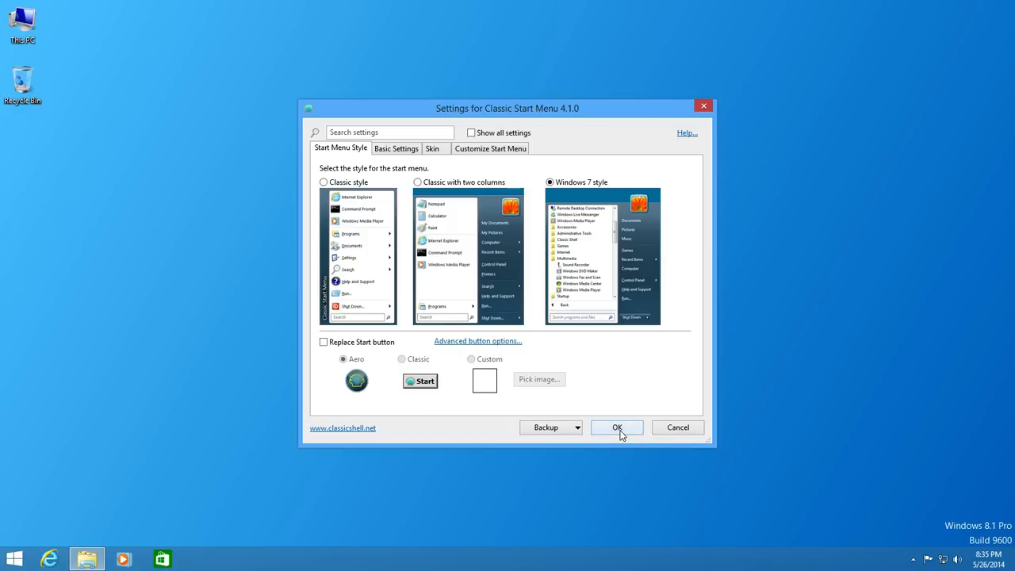
left_click(617, 428)
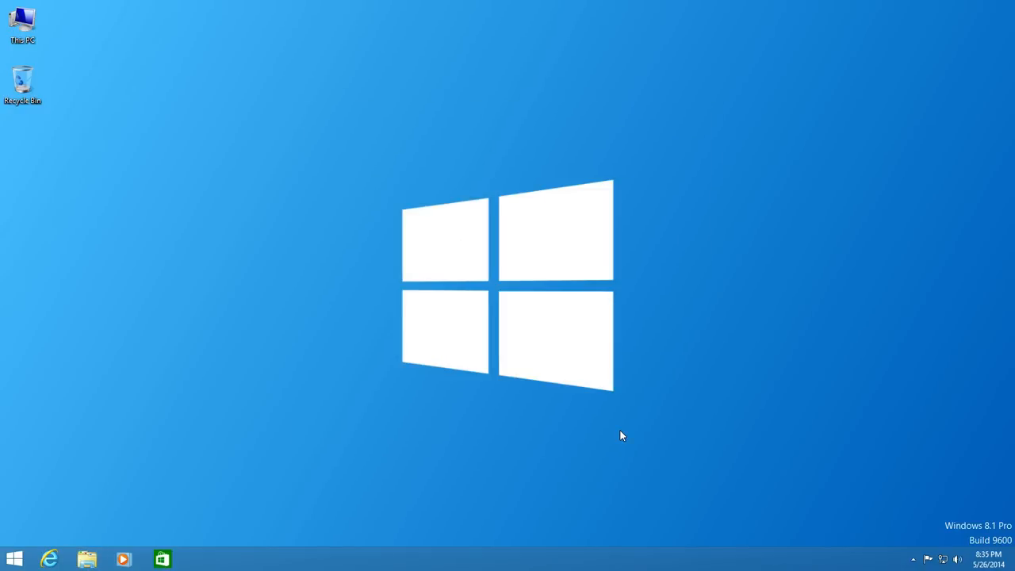
Step: Open the new Windows 7-style Start menu, browse All Programs, and go back
left_click(15, 559)
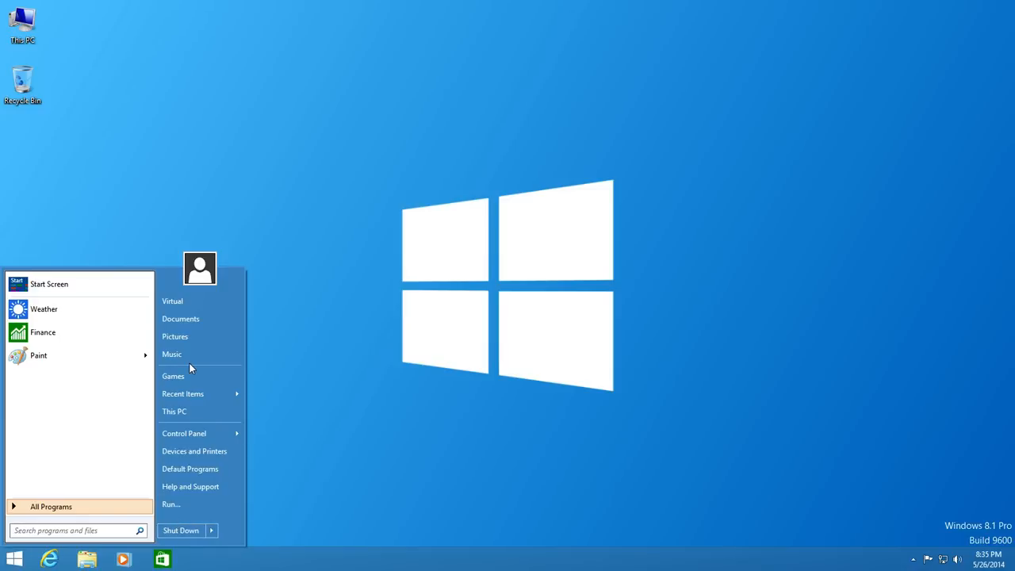
left_click(50, 505)
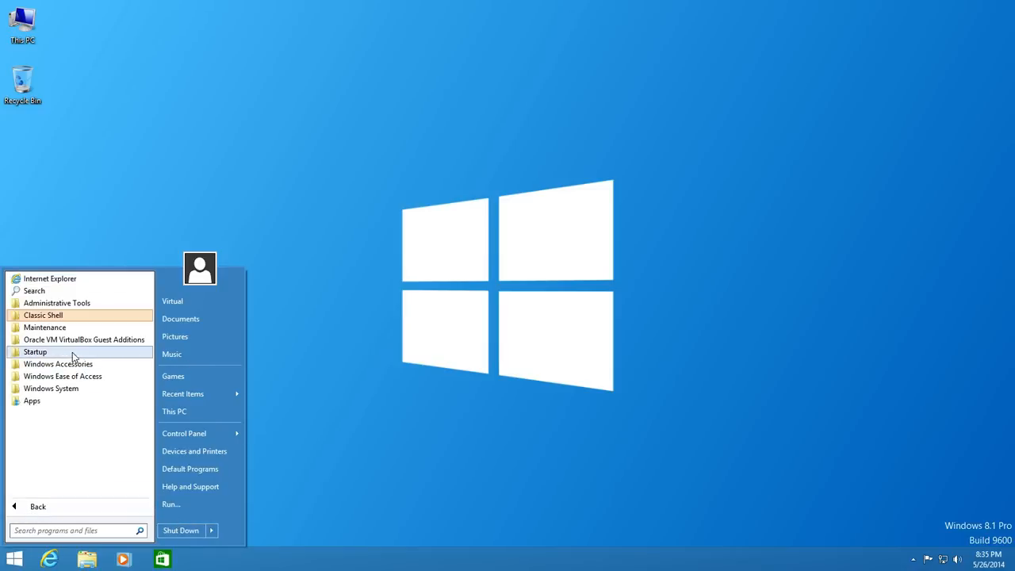
mouse_move(43, 315)
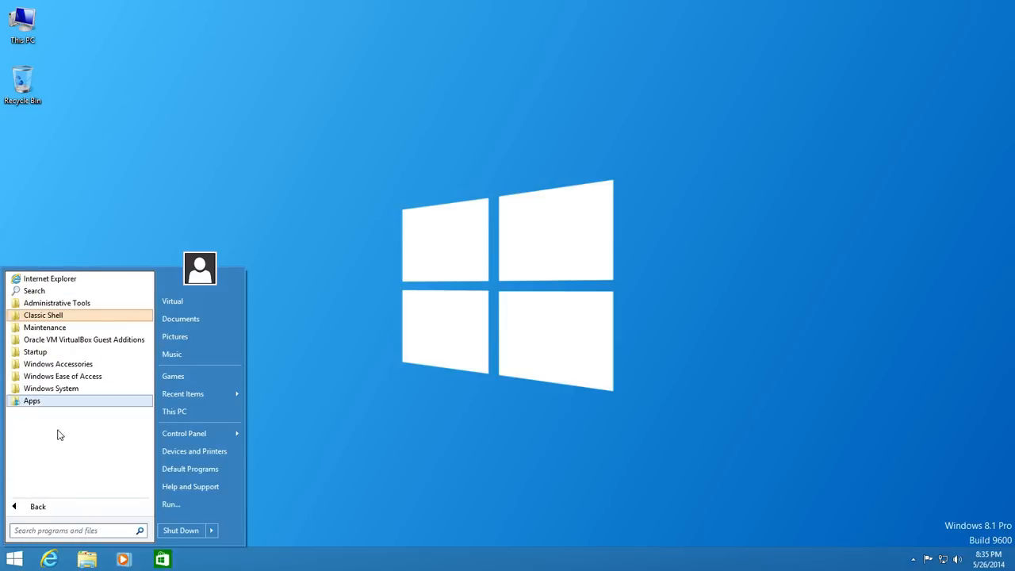
mouse_move(317, 416)
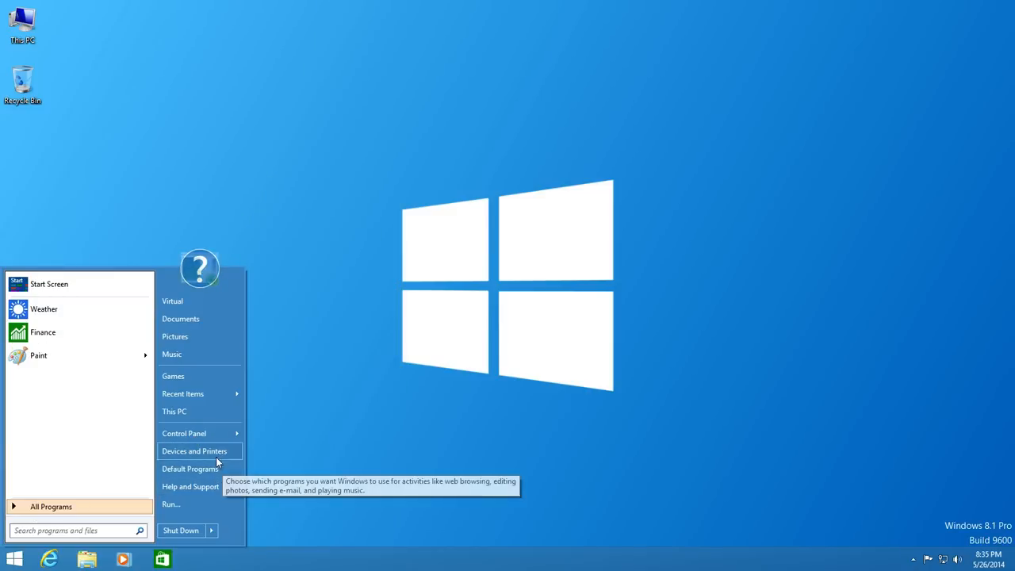
mouse_move(237, 564)
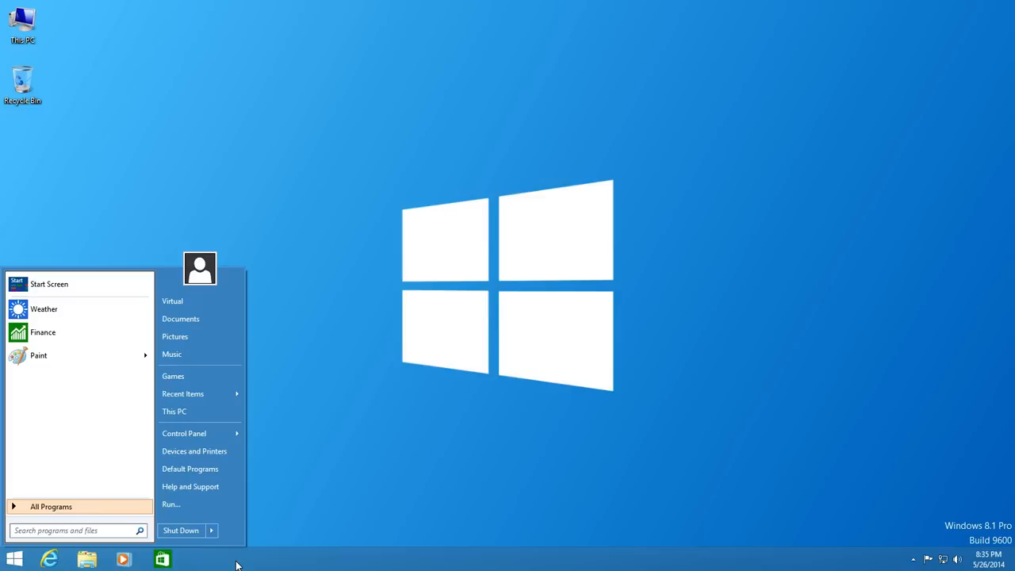
left_click(184, 433)
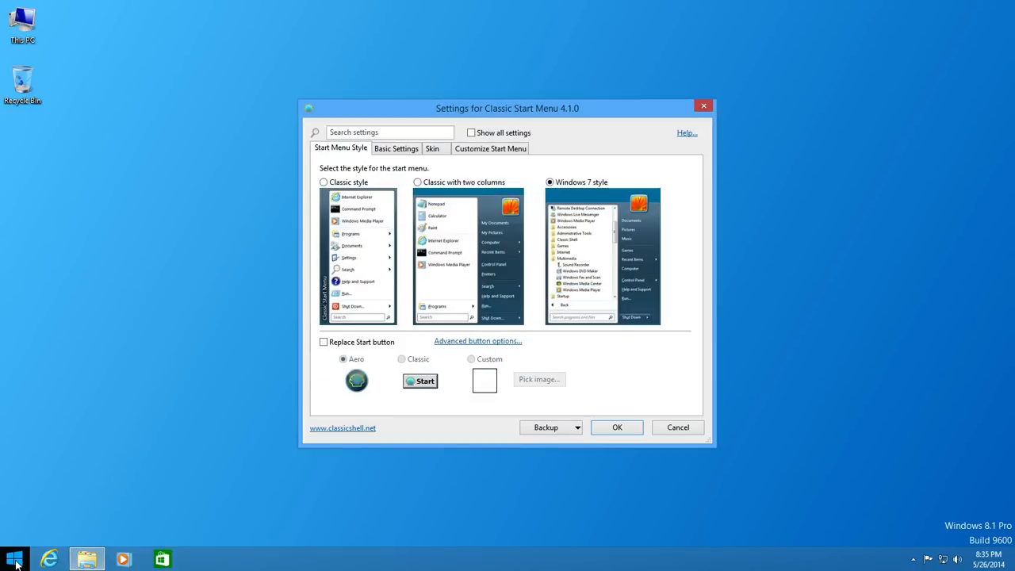
Step: Reopen Start menu settings, show all settings, and enable 'Use Categories view for the Control Panel'
right_click(14, 559)
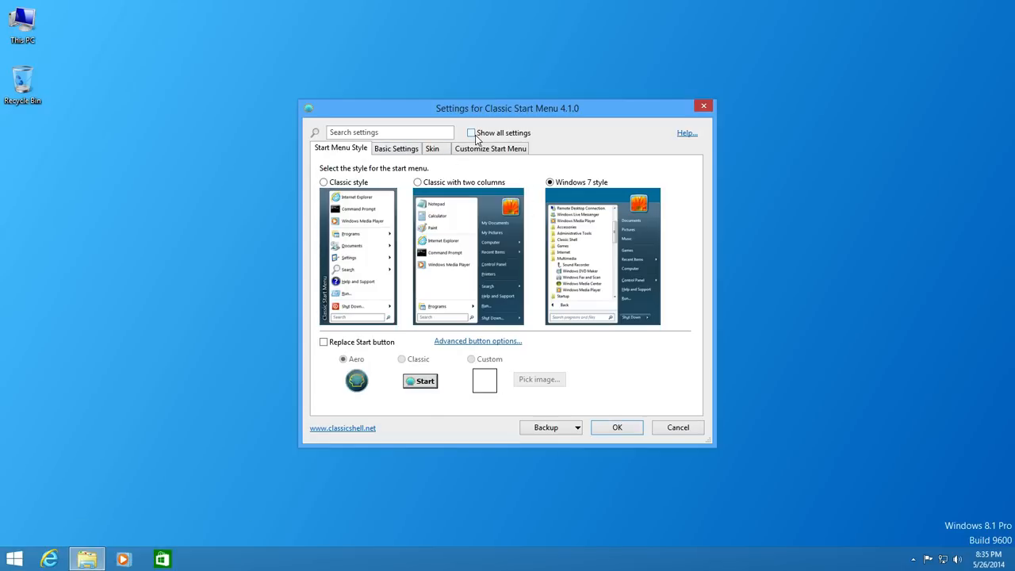
left_click(471, 132)
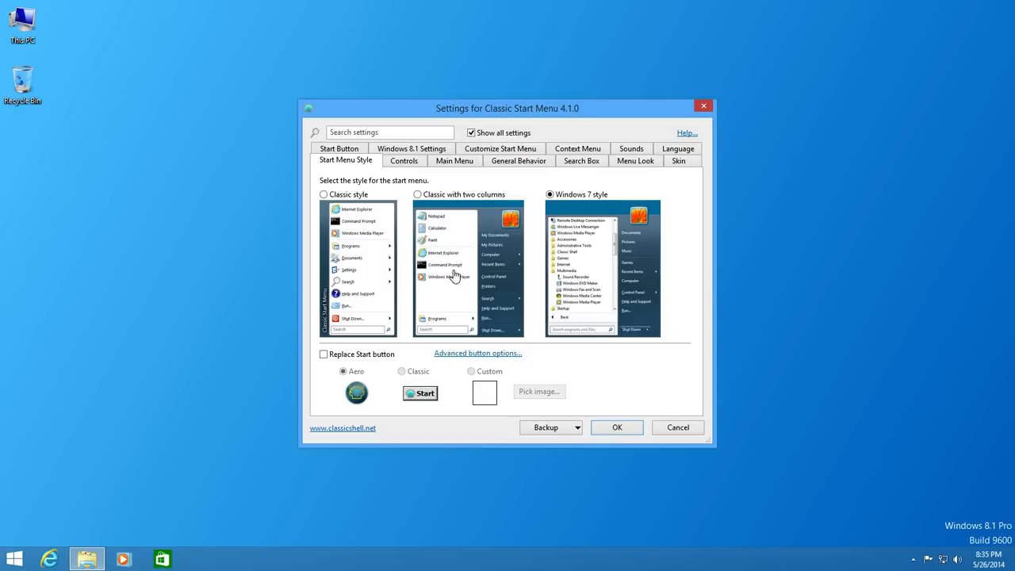
left_click(455, 160)
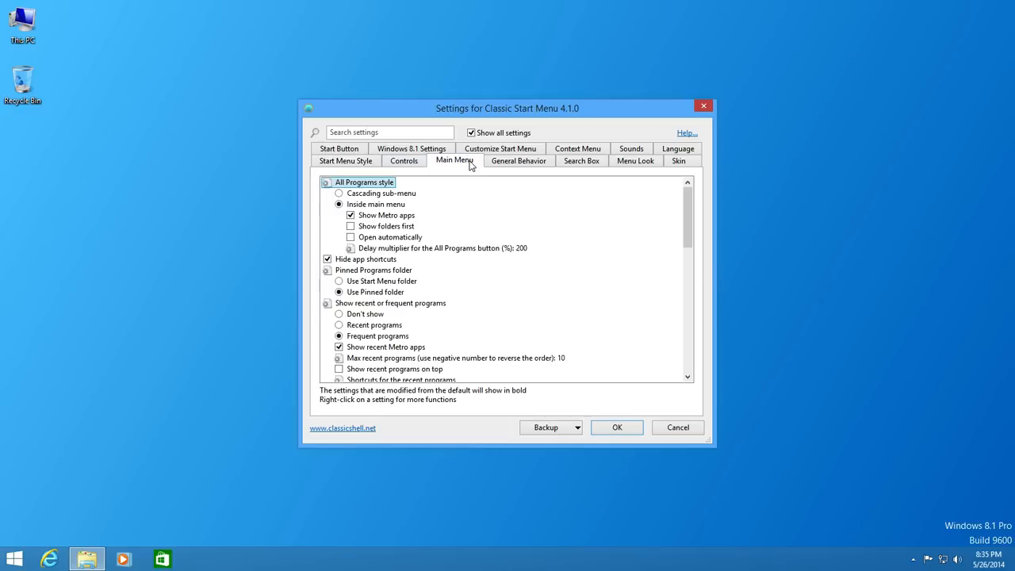
scroll("down", 3)
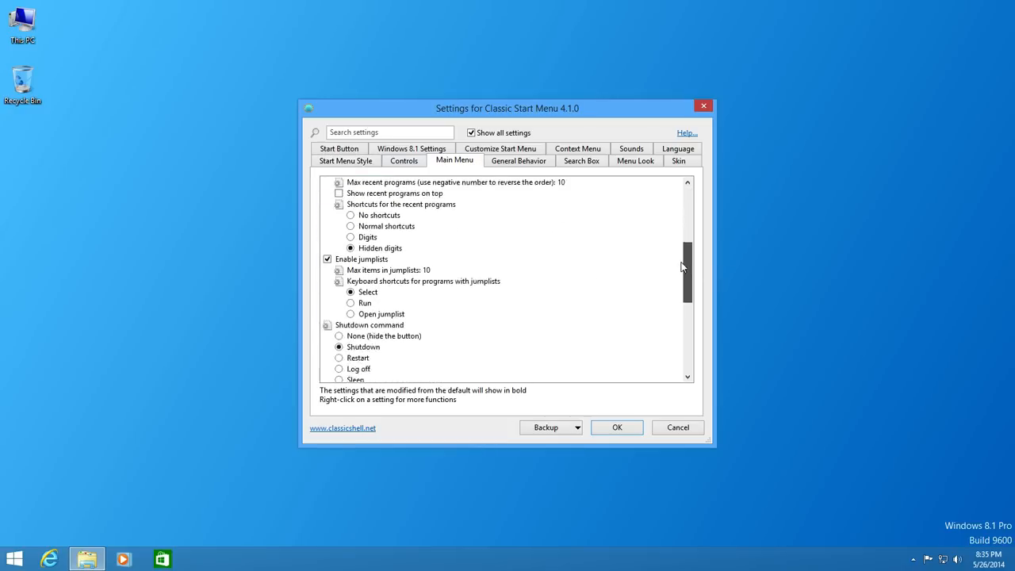
scroll("down", 3)
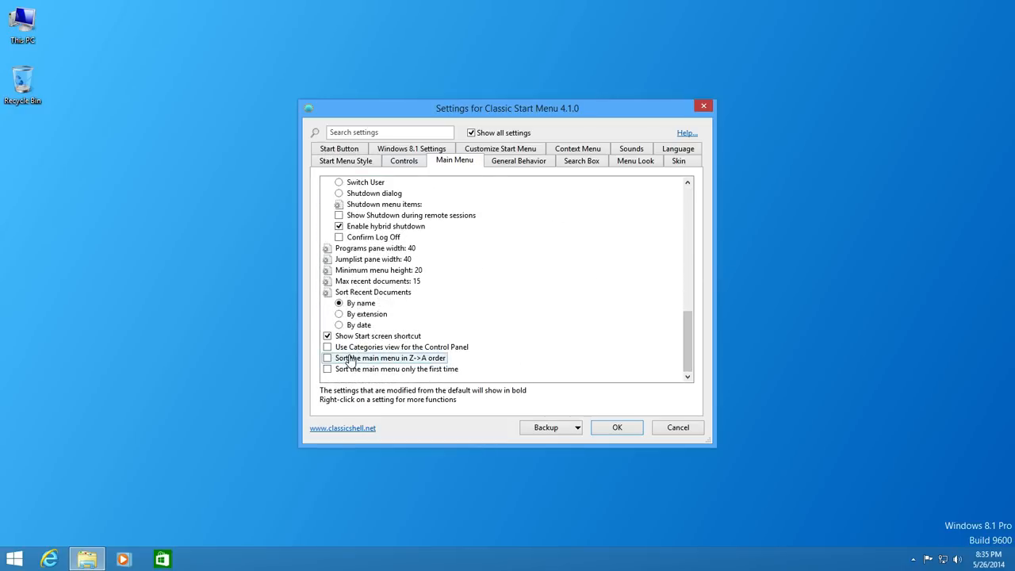
mouse_move(364, 346)
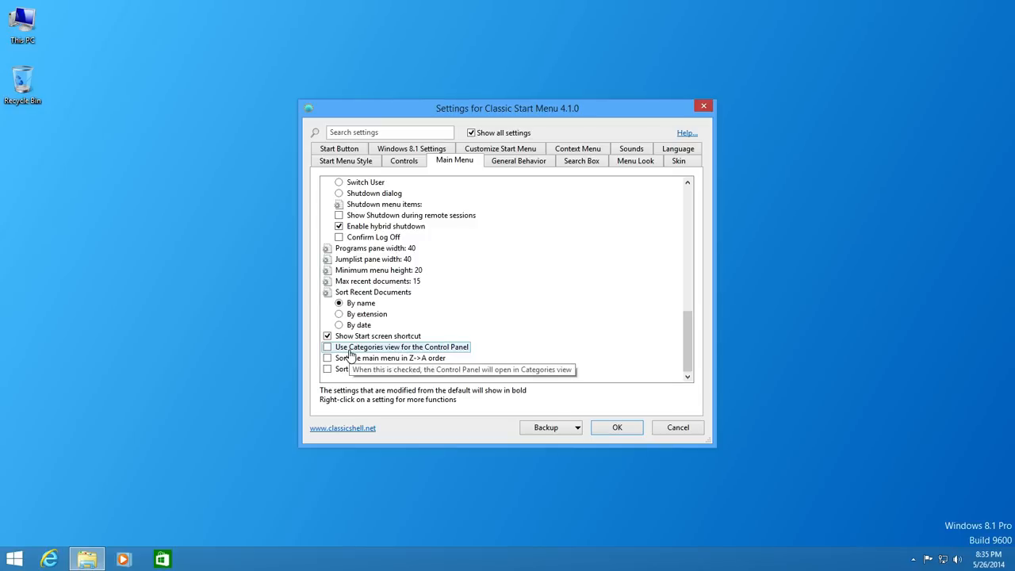
mouse_move(359, 353)
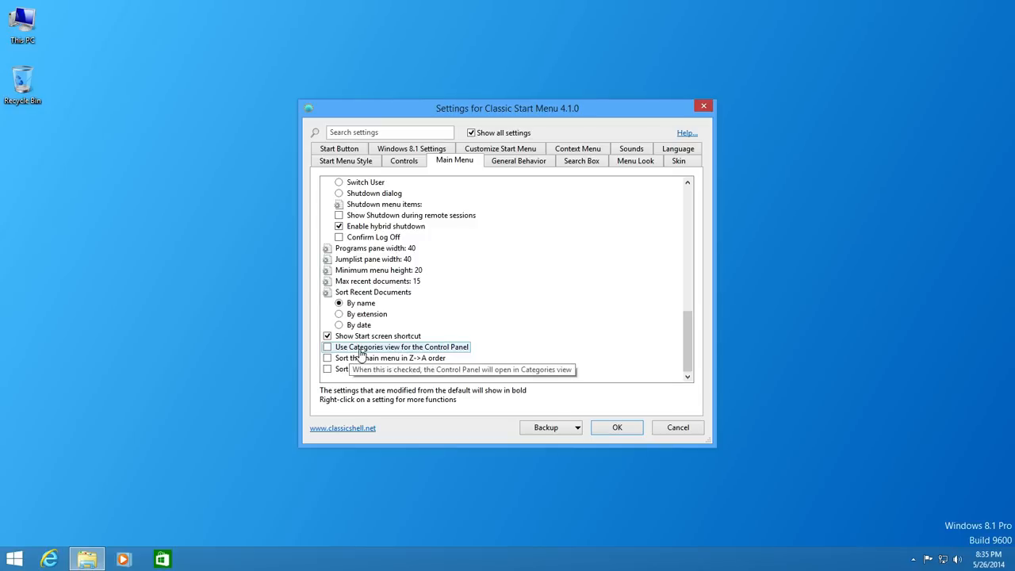
left_click(327, 346)
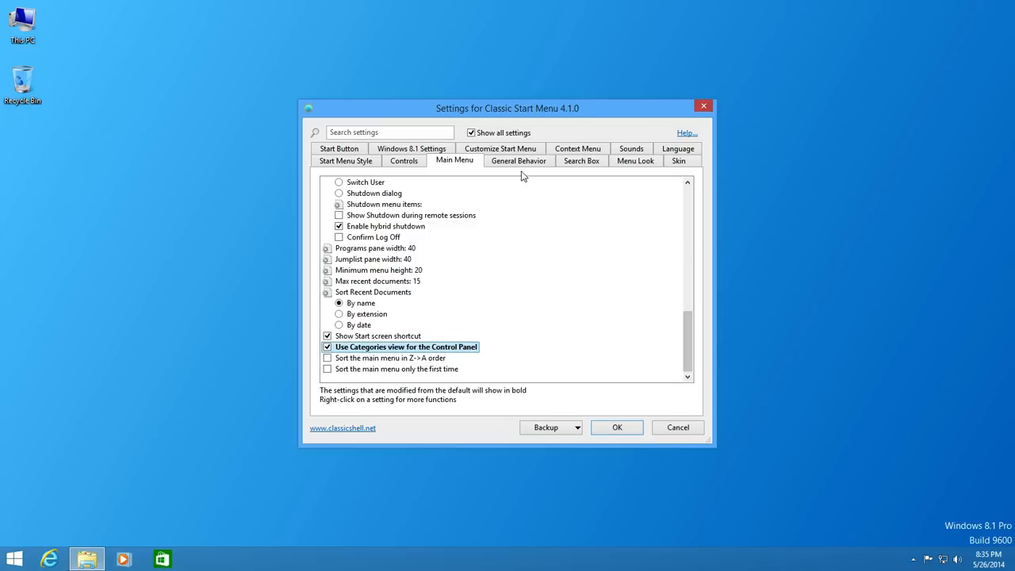
Step: In Customize Start Menu, set Videos to 'Display as a link' and Control Panel to 'Display as a menu'
left_click(500, 160)
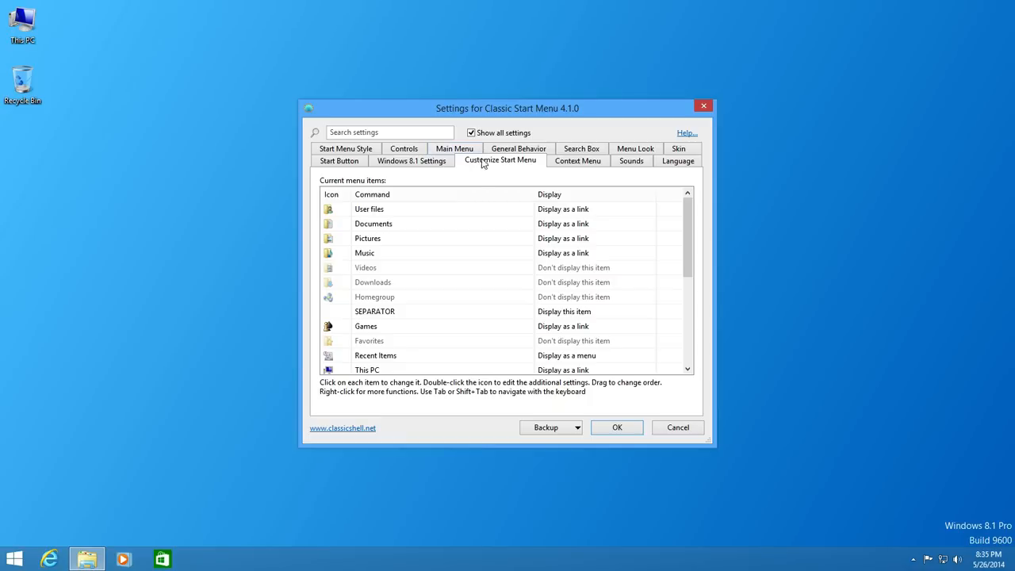
left_click(365, 267)
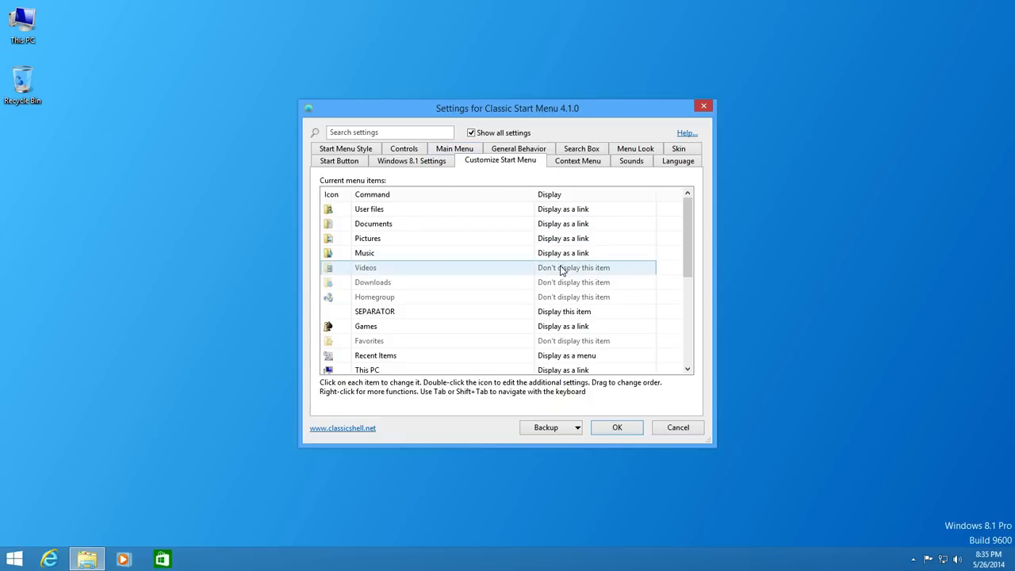
left_click(594, 267)
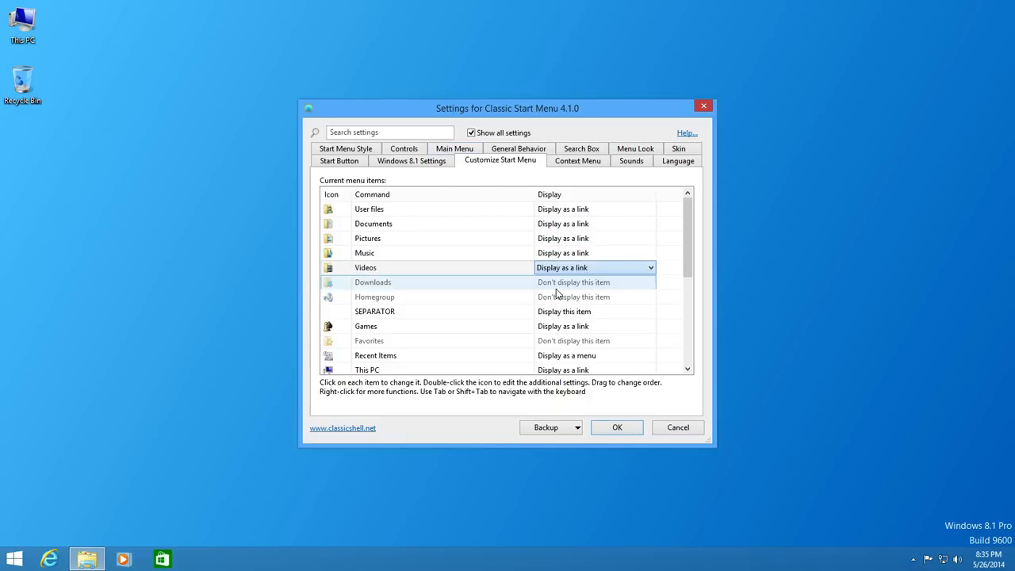
scroll("down", 3)
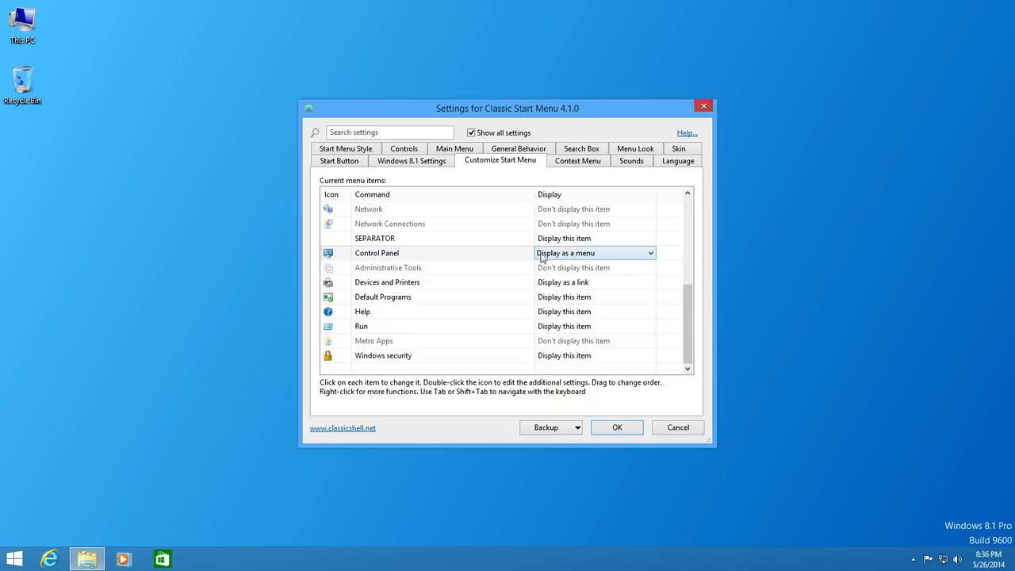
mouse_move(577, 261)
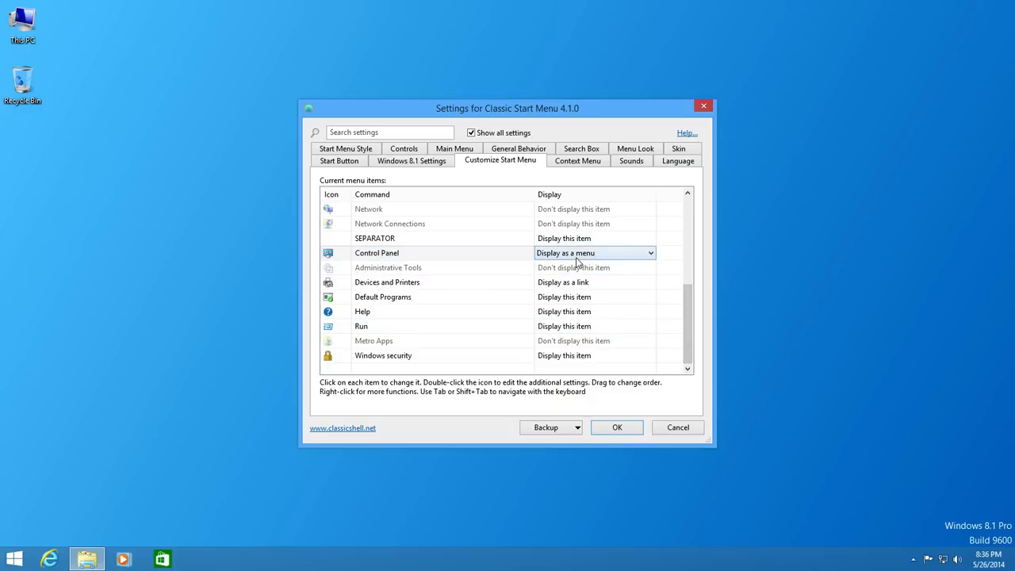
left_click(595, 252)
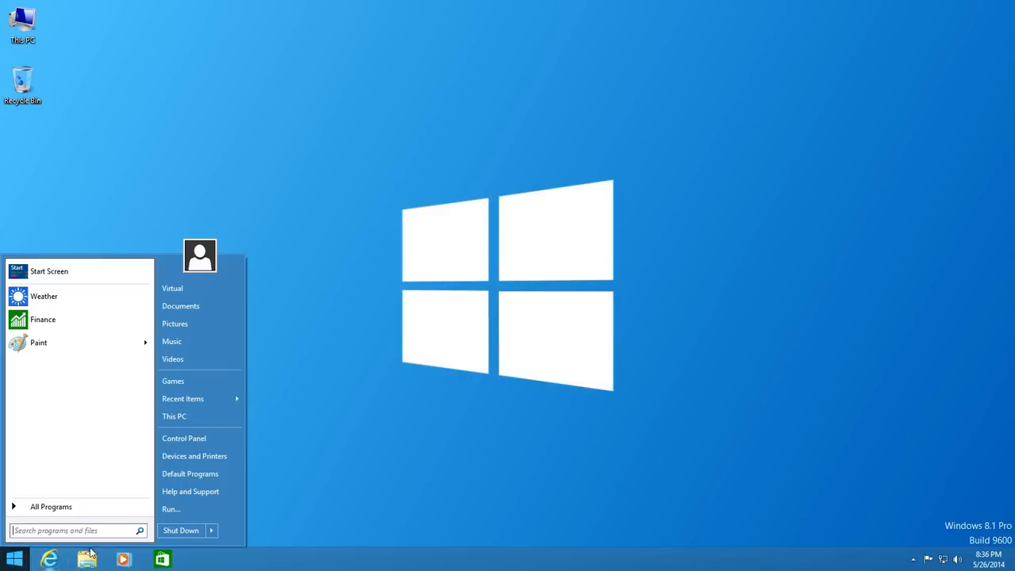
mouse_move(182, 398)
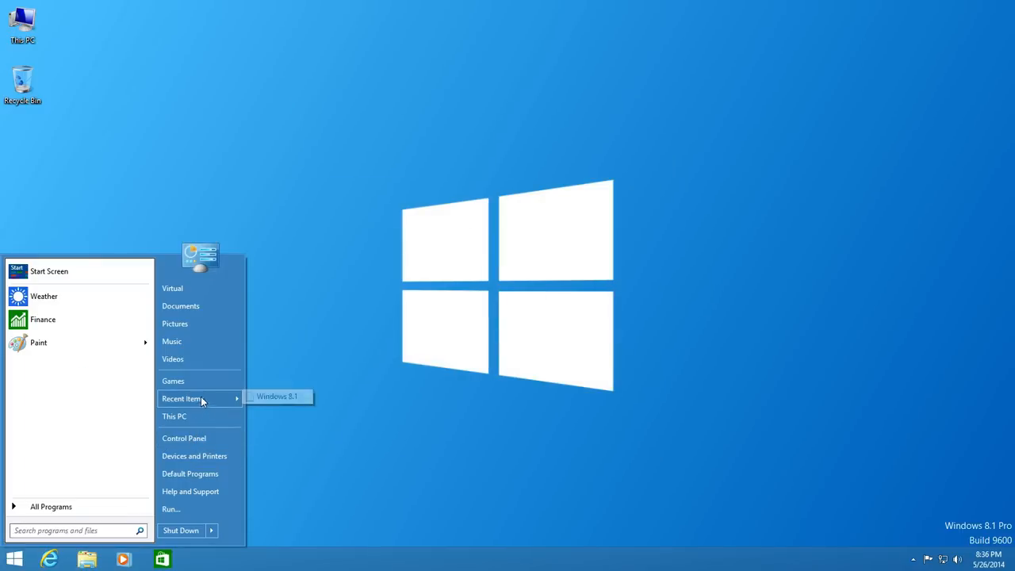
mouse_move(103, 478)
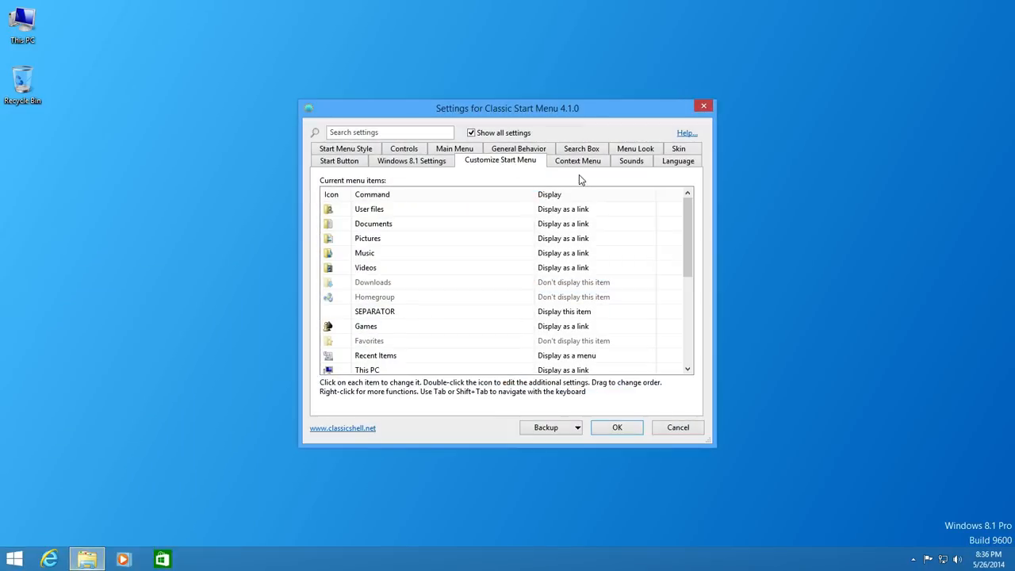
Step: Switch the Classic Shell Start menu to a different skin from the Skin list
left_click(678, 149)
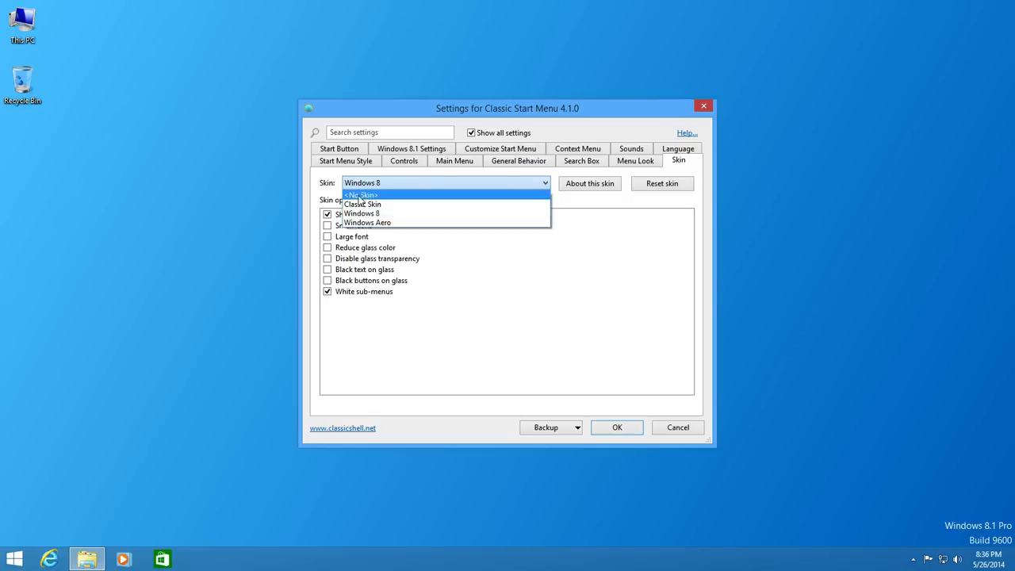
left_click(367, 222)
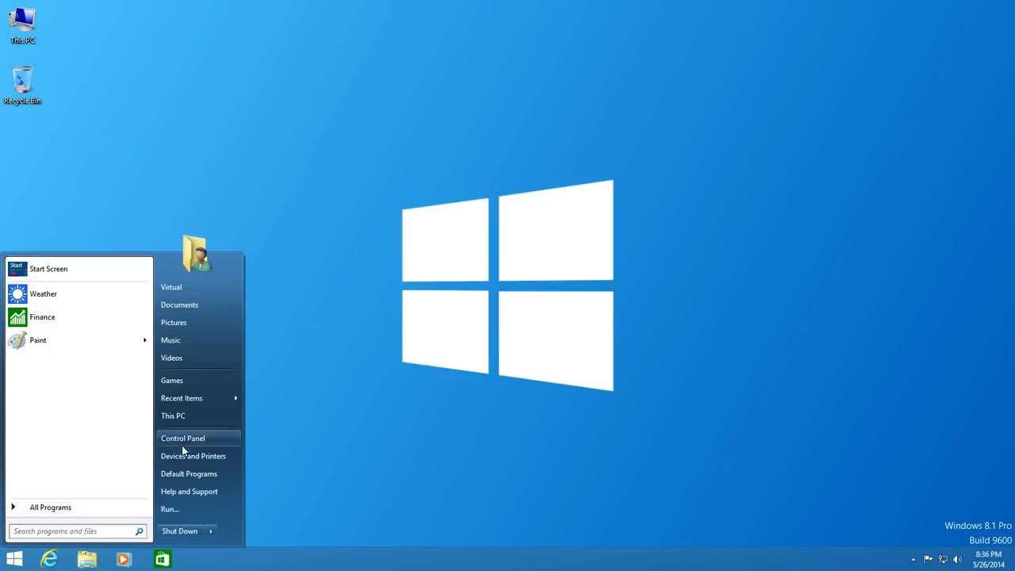
mouse_move(297, 318)
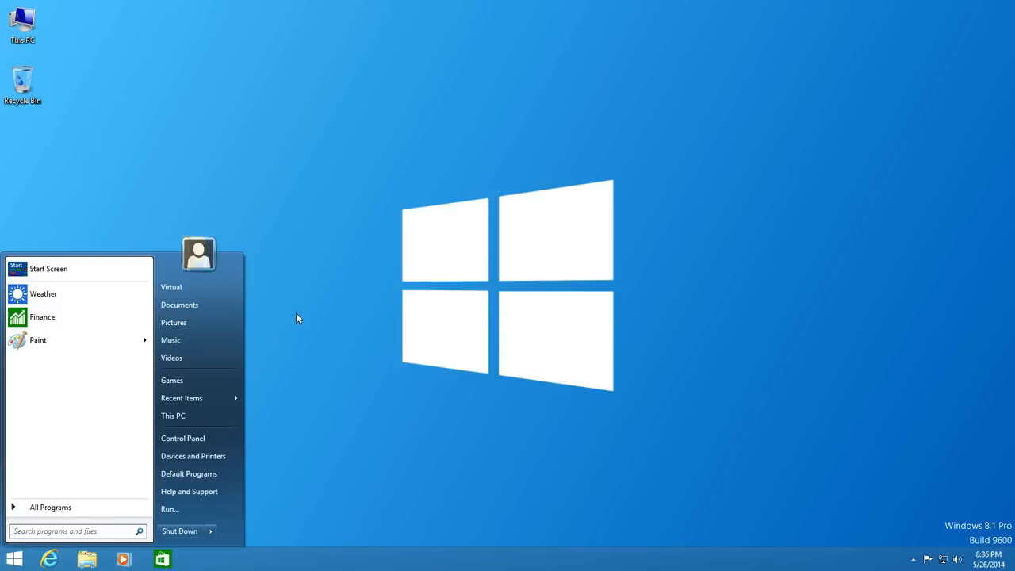
mouse_move(368, 393)
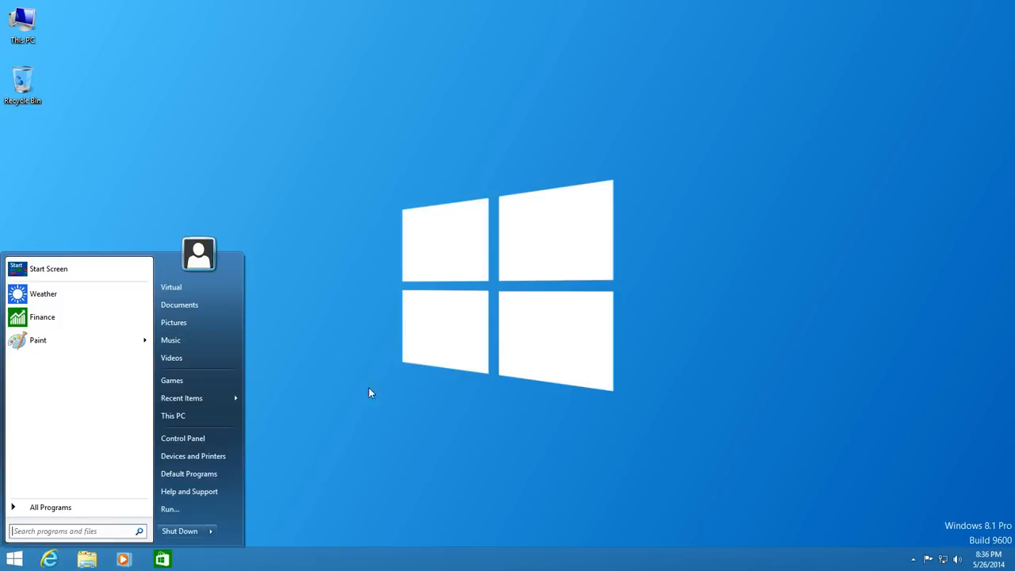
mouse_move(484, 404)
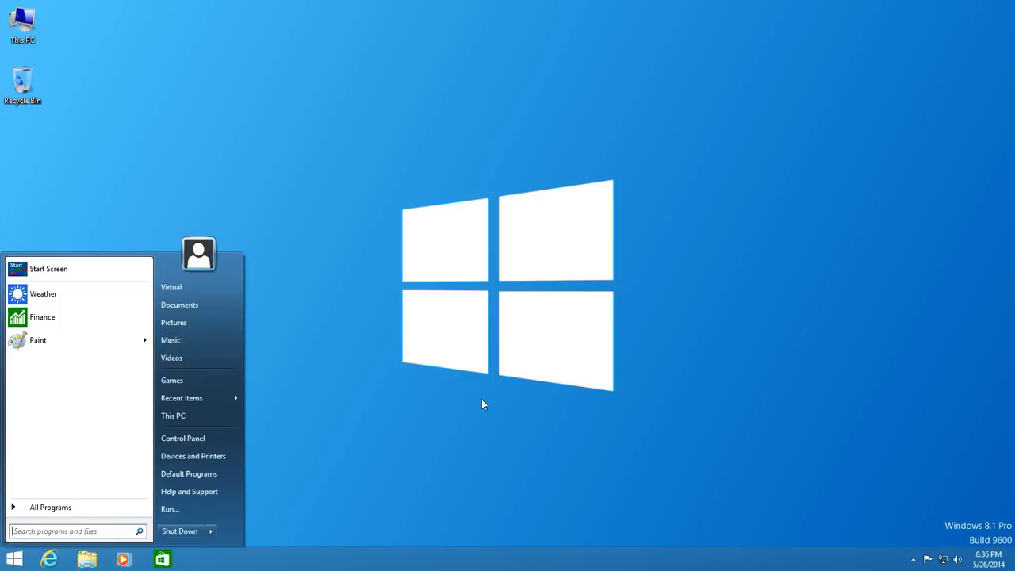
mouse_move(478, 390)
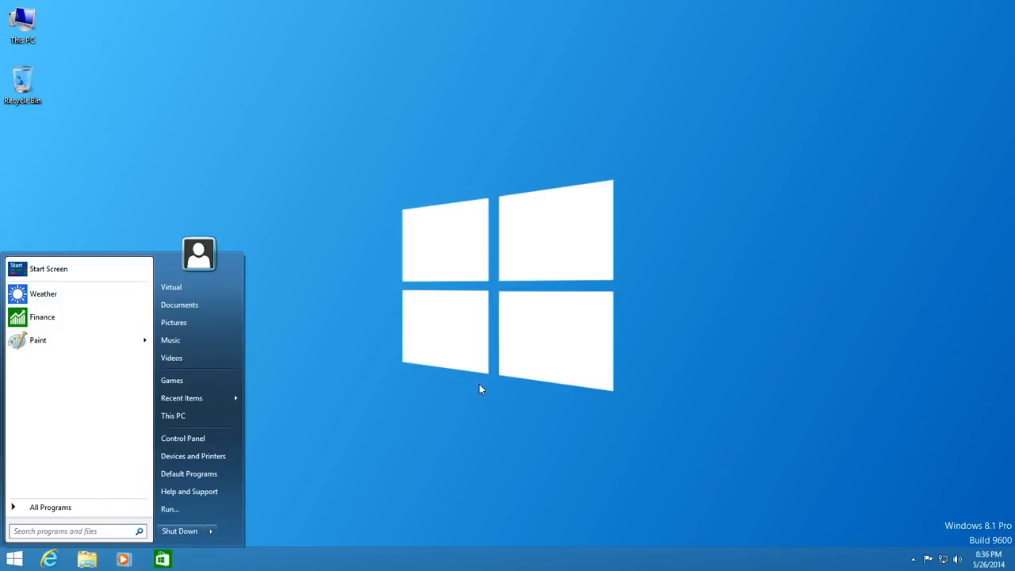
mouse_move(468, 245)
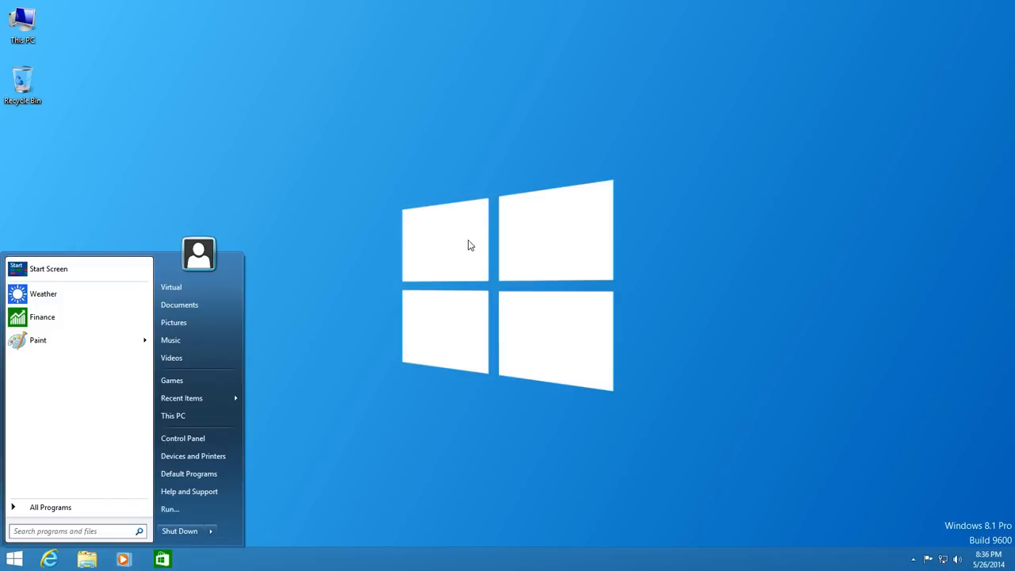
mouse_move(367, 289)
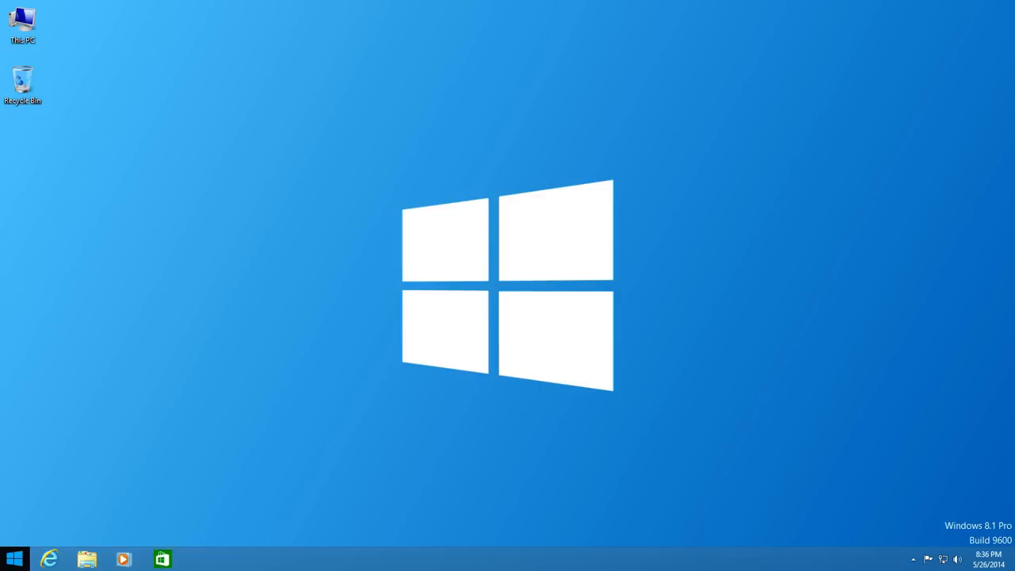
Step: Reopen the Start menu to view it with the newly chosen skin
left_click(14, 559)
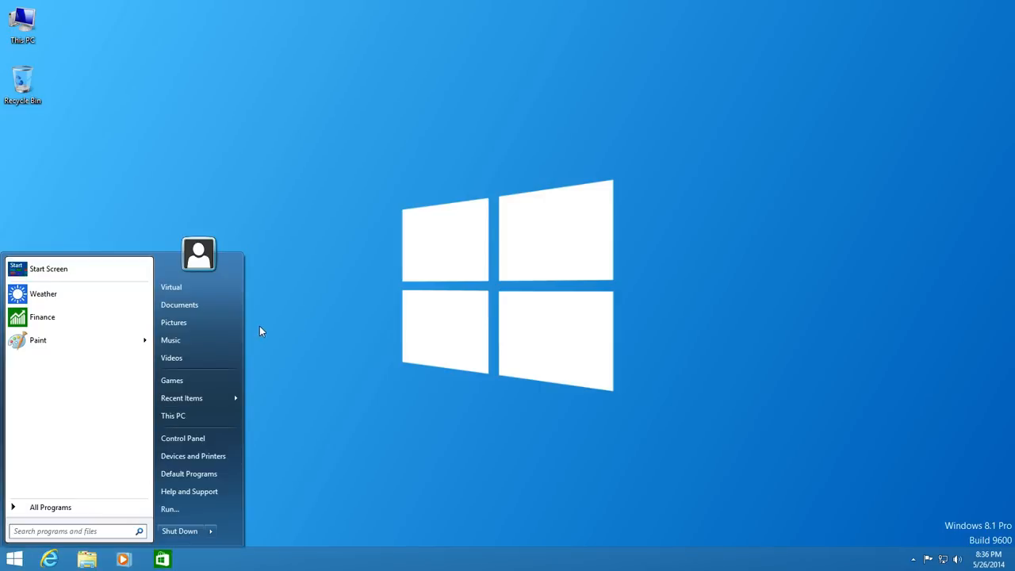
mouse_move(172, 357)
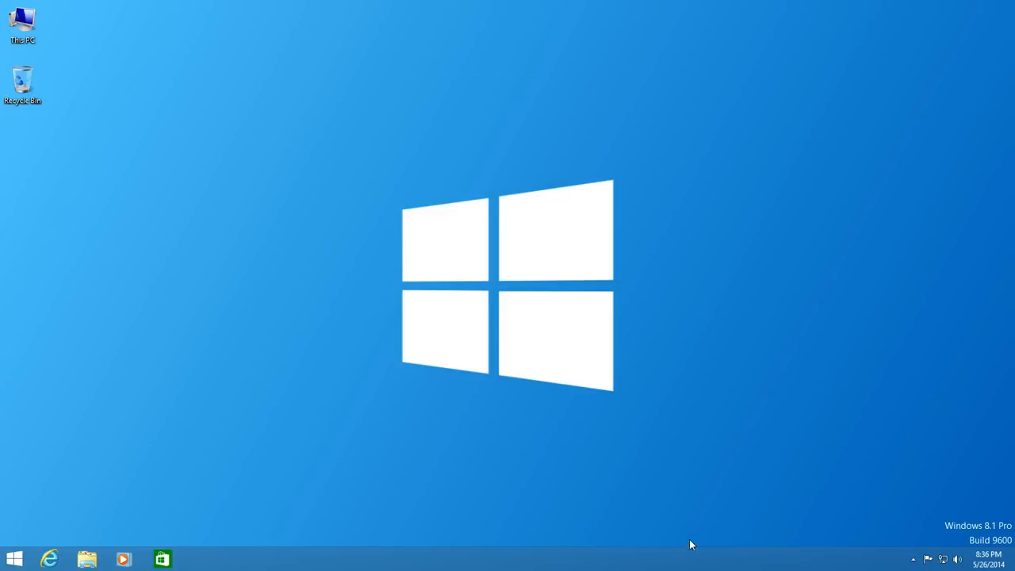
mouse_move(313, 444)
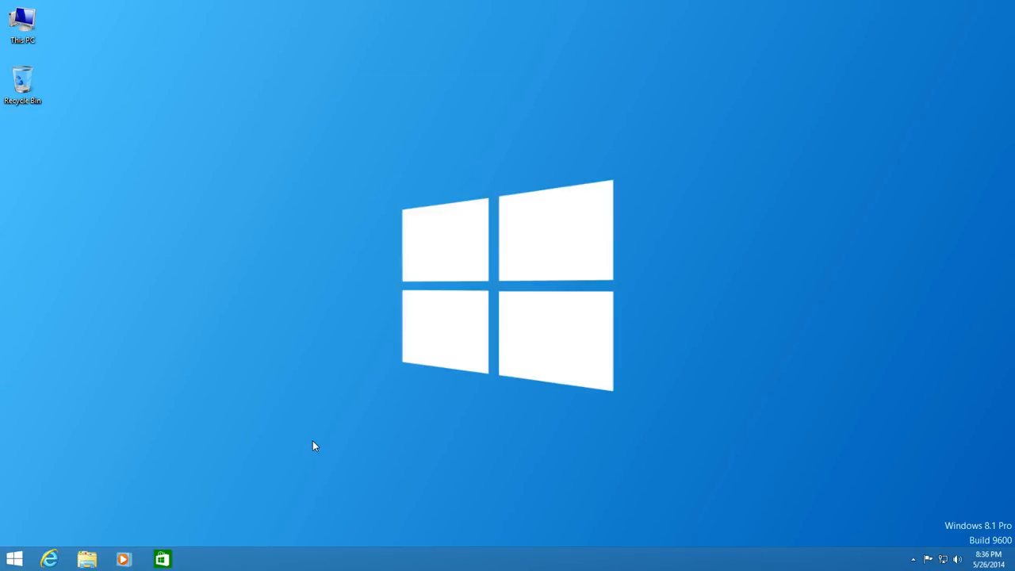
mouse_move(309, 449)
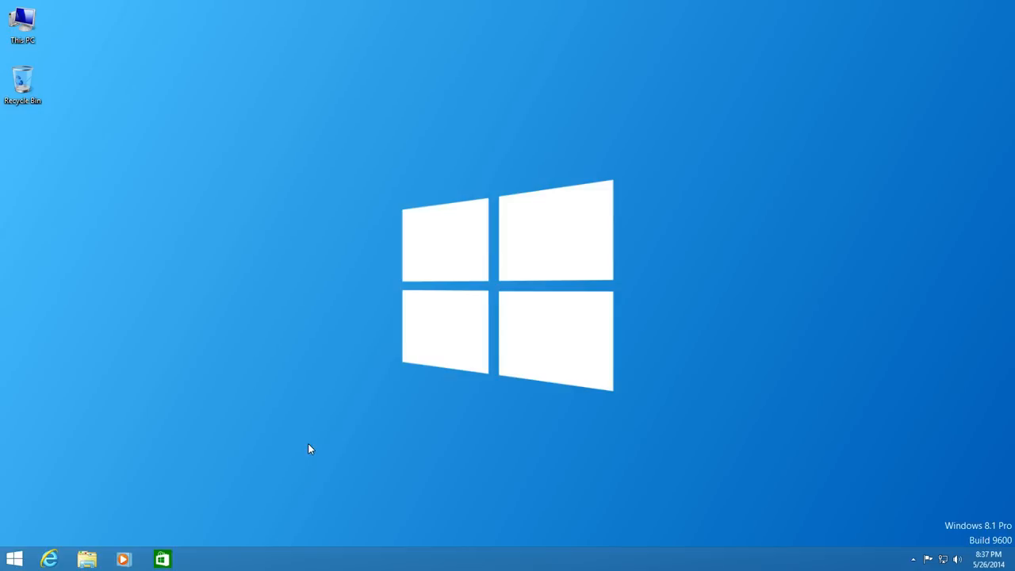
mouse_move(294, 465)
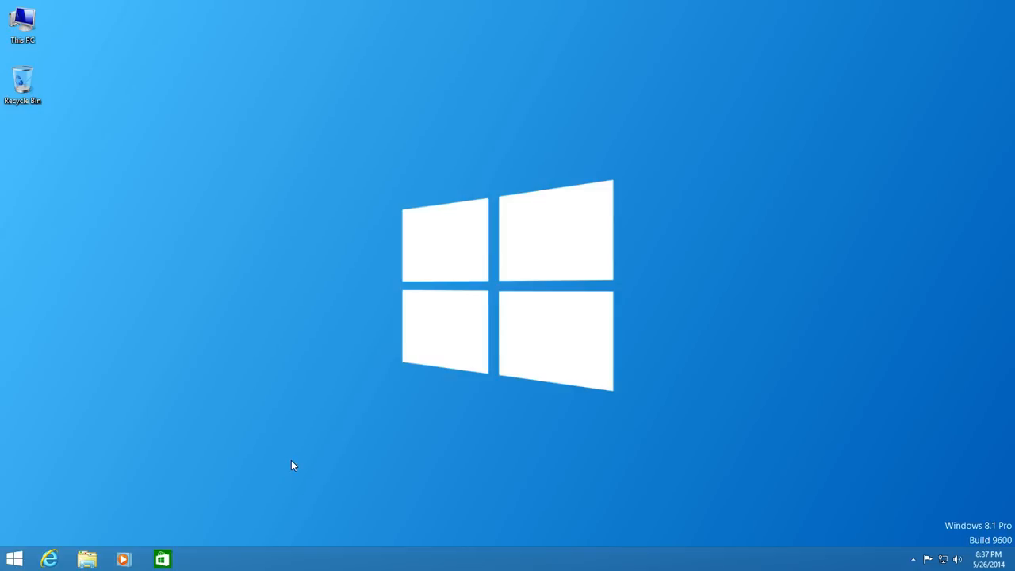
mouse_move(296, 458)
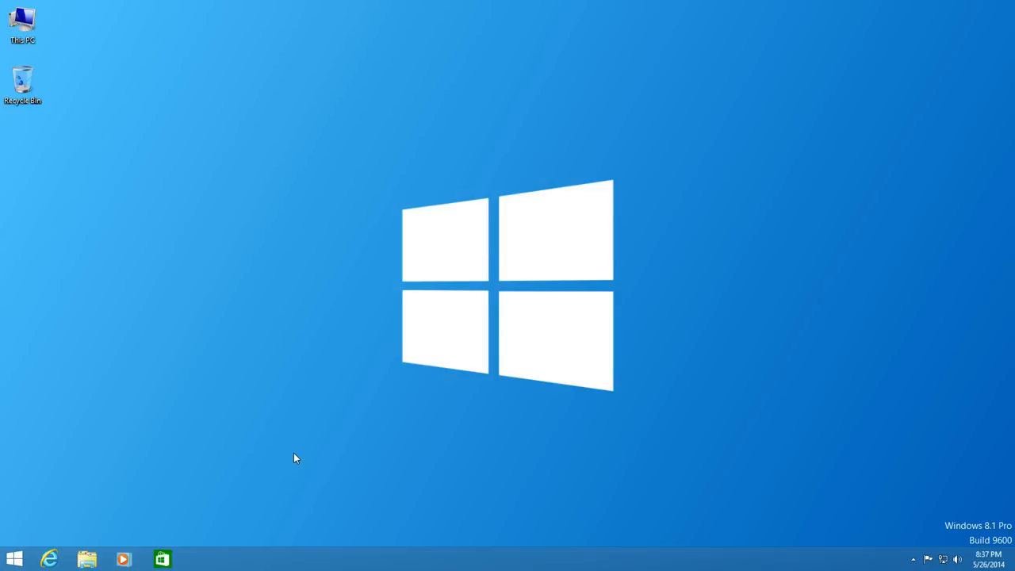
mouse_move(419, 359)
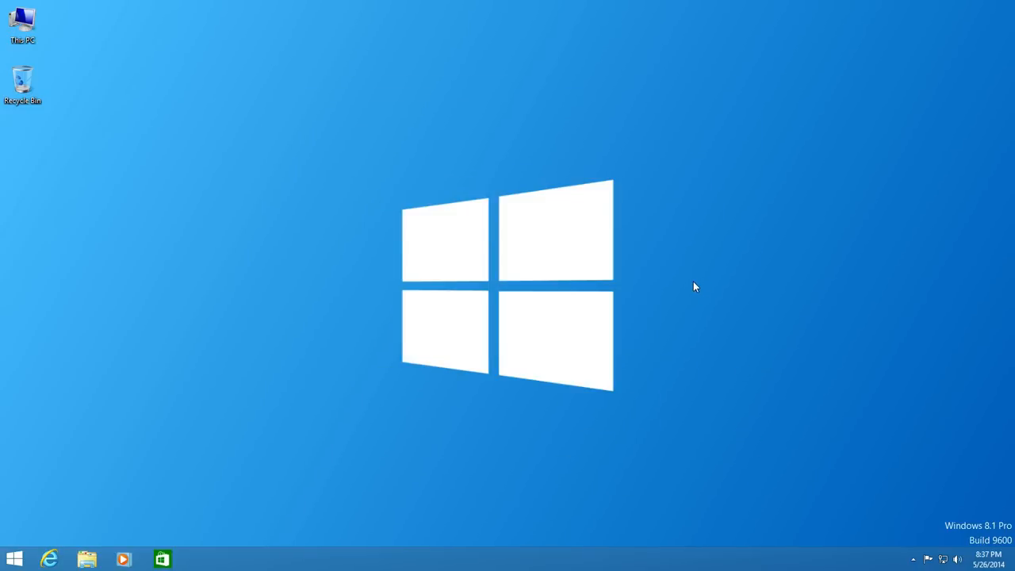
mouse_move(694, 297)
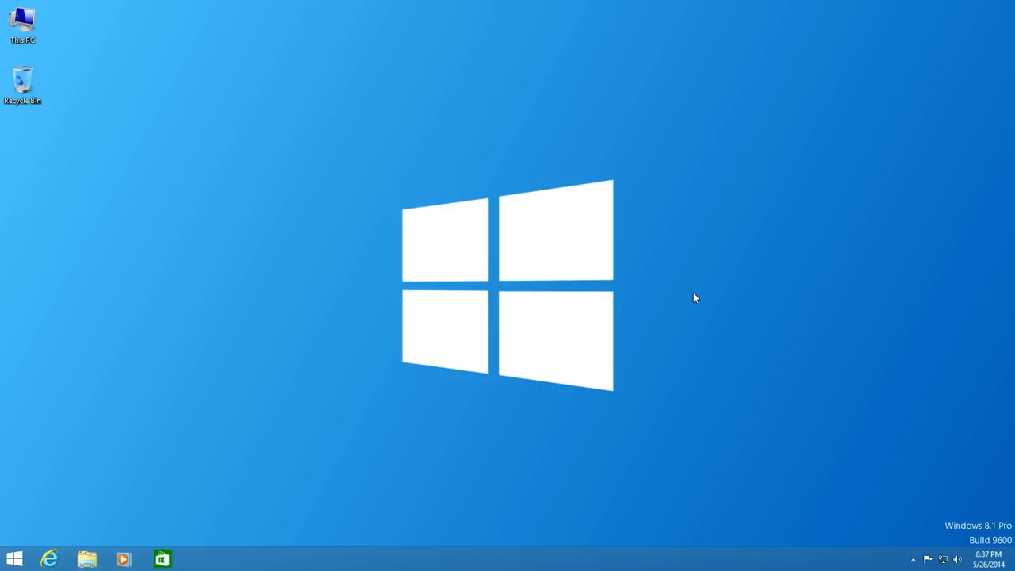
mouse_move(359, 151)
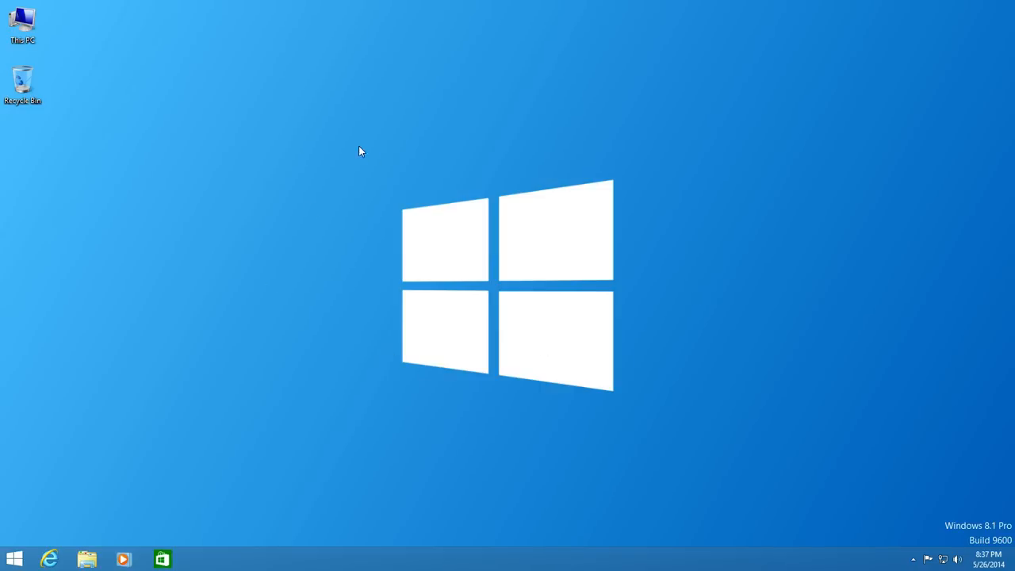
mouse_move(265, 489)
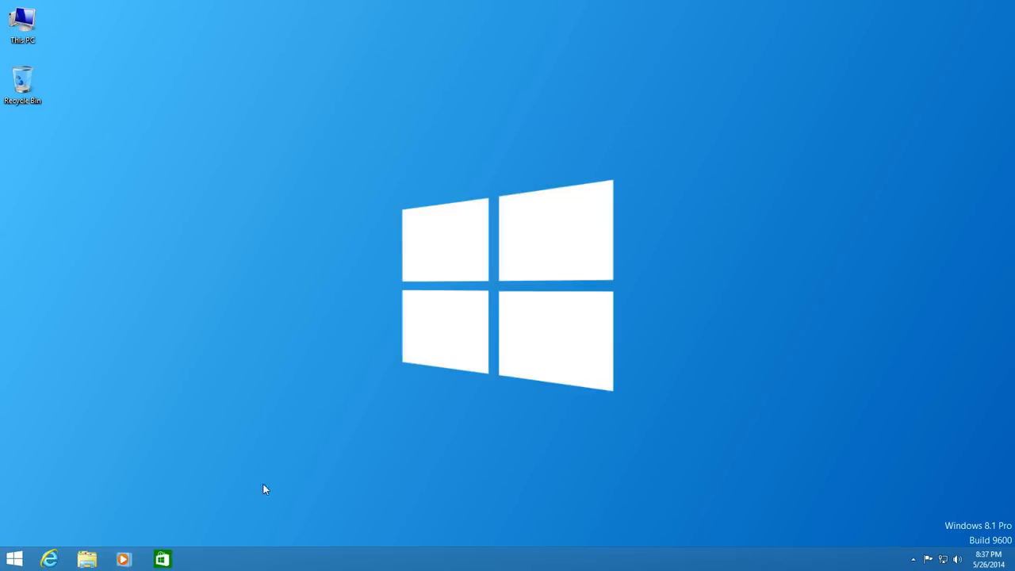